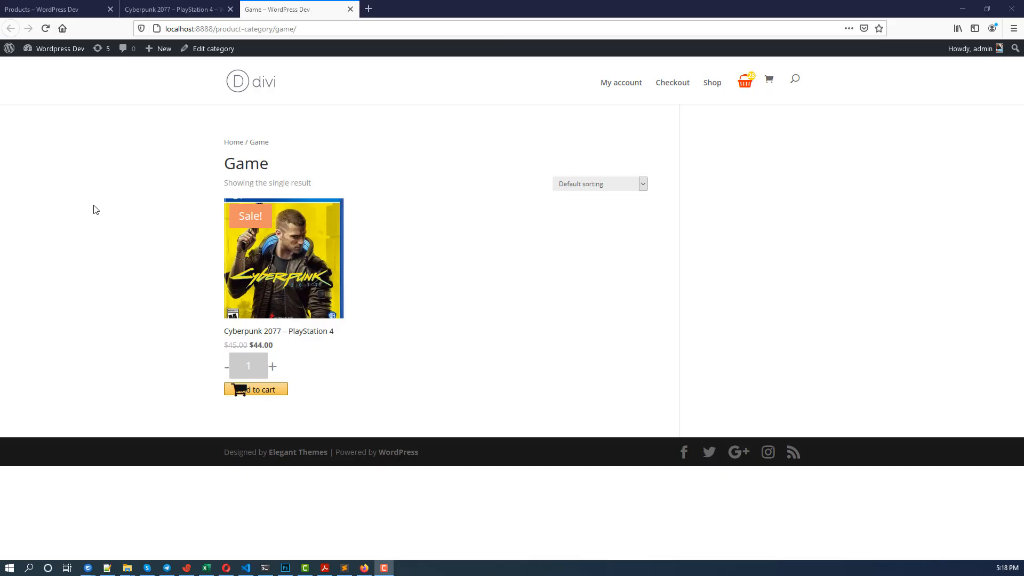
{"action": "mouse_move", "coordinate": [137, 172]}
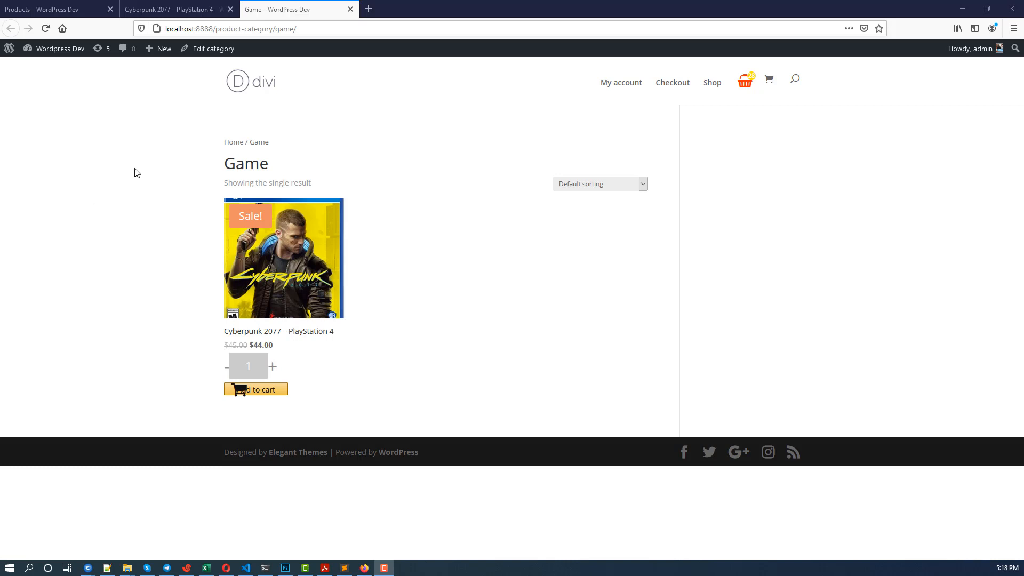
{"action": "mouse_move", "coordinate": [168, 149]}
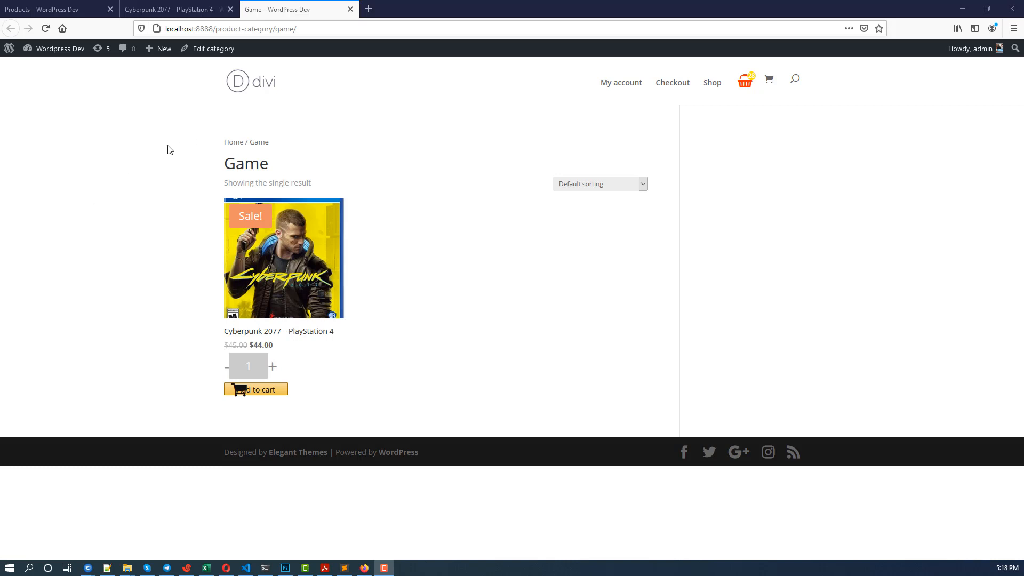
{"action": "mouse_move", "coordinate": [171, 160]}
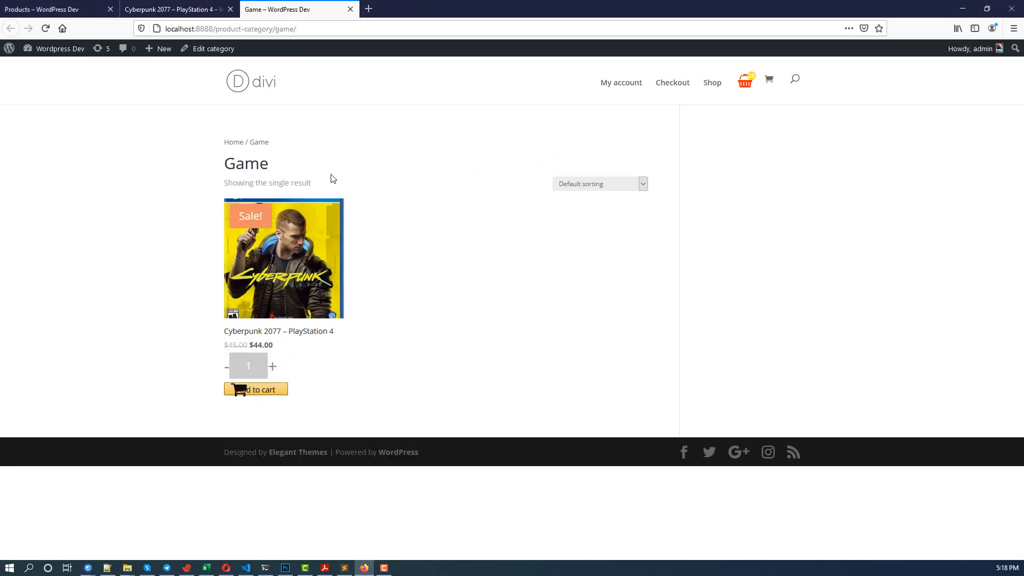
{"action": "mouse_move", "coordinate": [202, 152]}
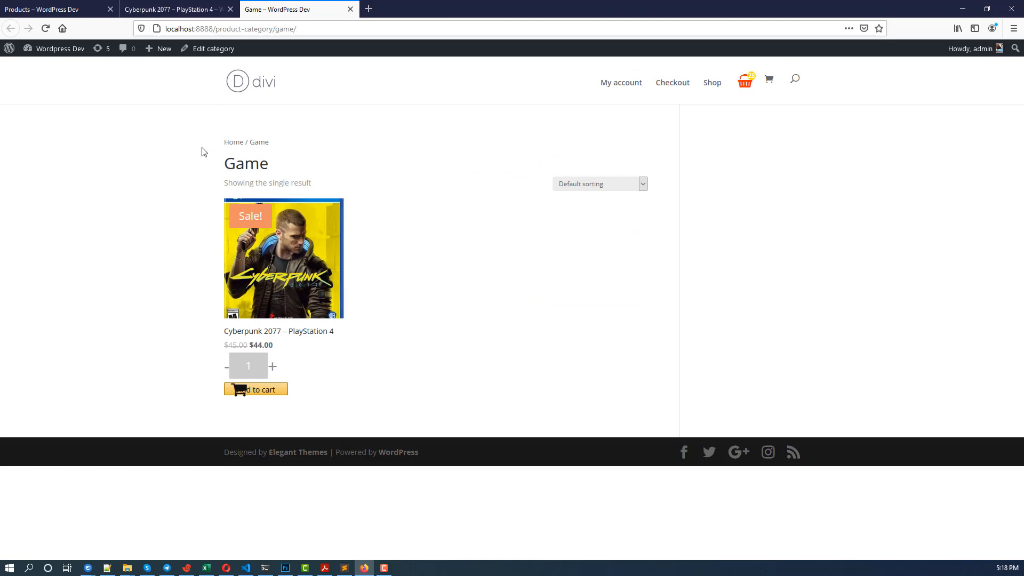
Switch to the Shop page tab listing both products and start the developer tools
{"action": "left_click", "coordinate": [712, 82]}
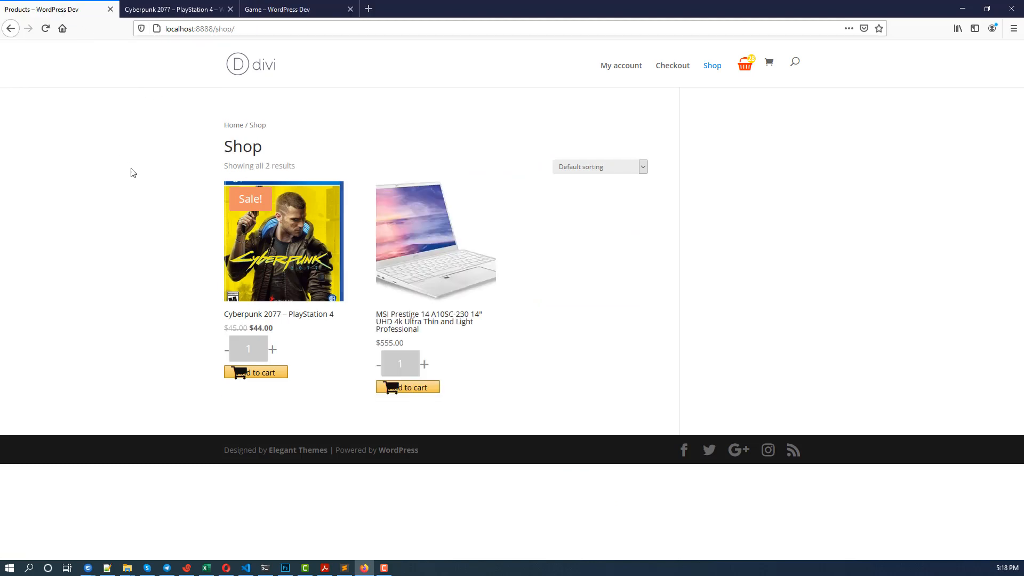
{"action": "mouse_move", "coordinate": [183, 121]}
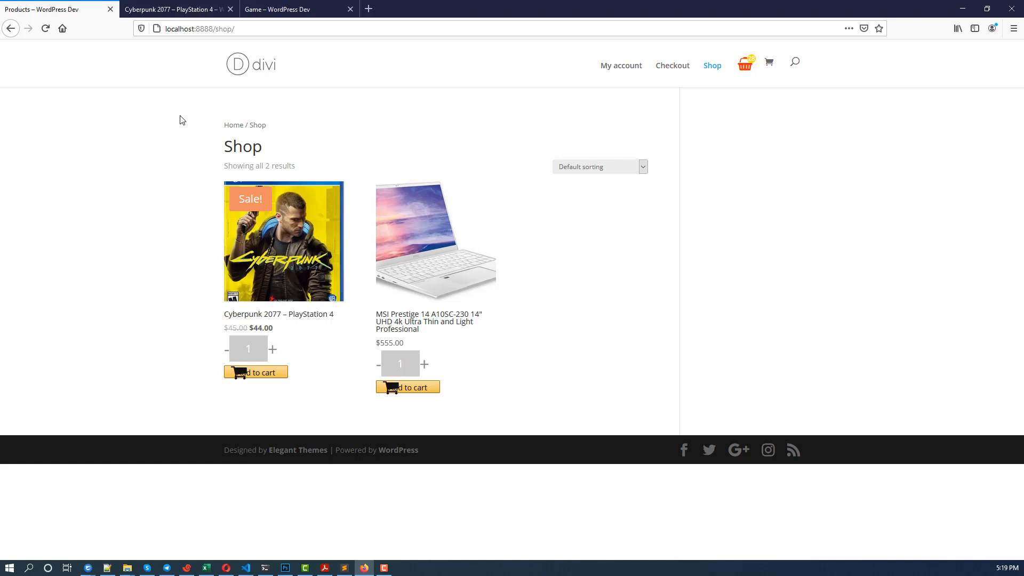
{"action": "mouse_move", "coordinate": [175, 144]}
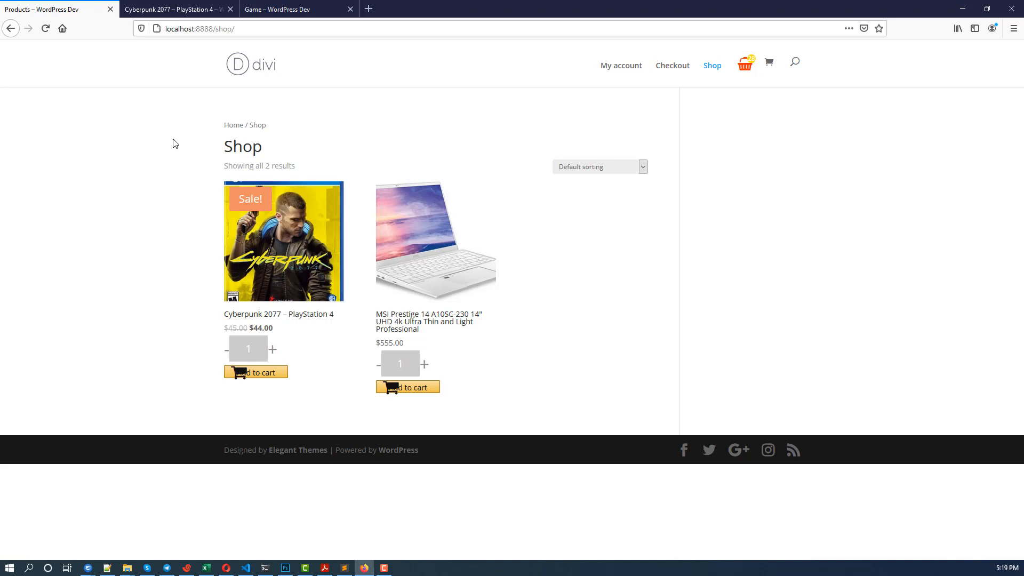
{"action": "mouse_move", "coordinate": [155, 162]}
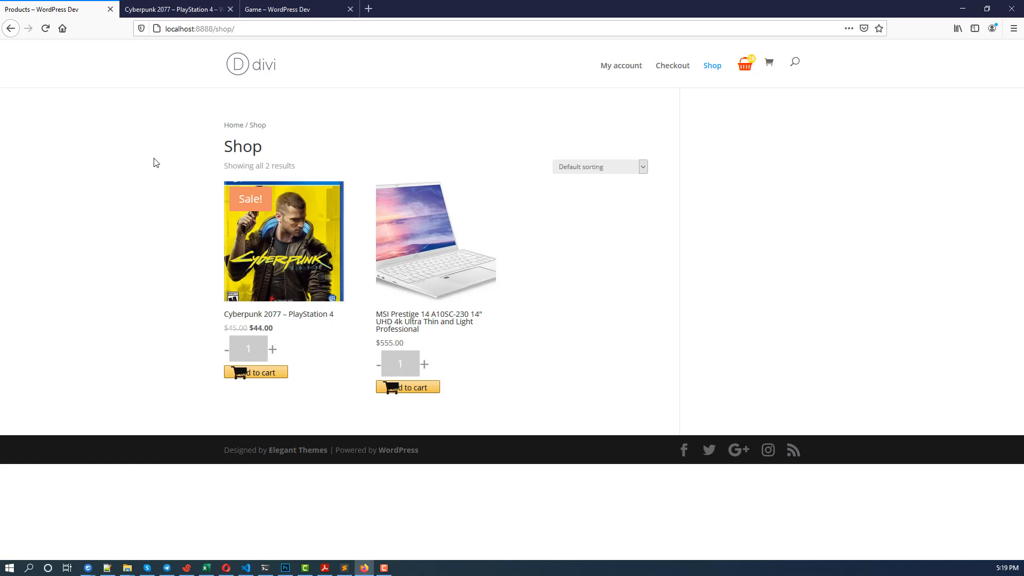
{"action": "mouse_move", "coordinate": [259, 125]}
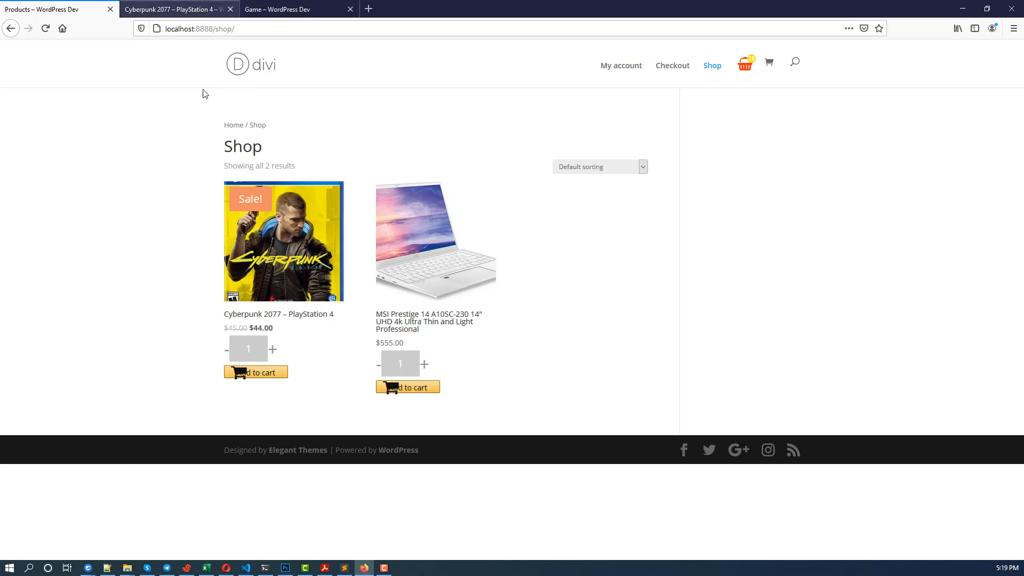
{"action": "mouse_move", "coordinate": [247, 124]}
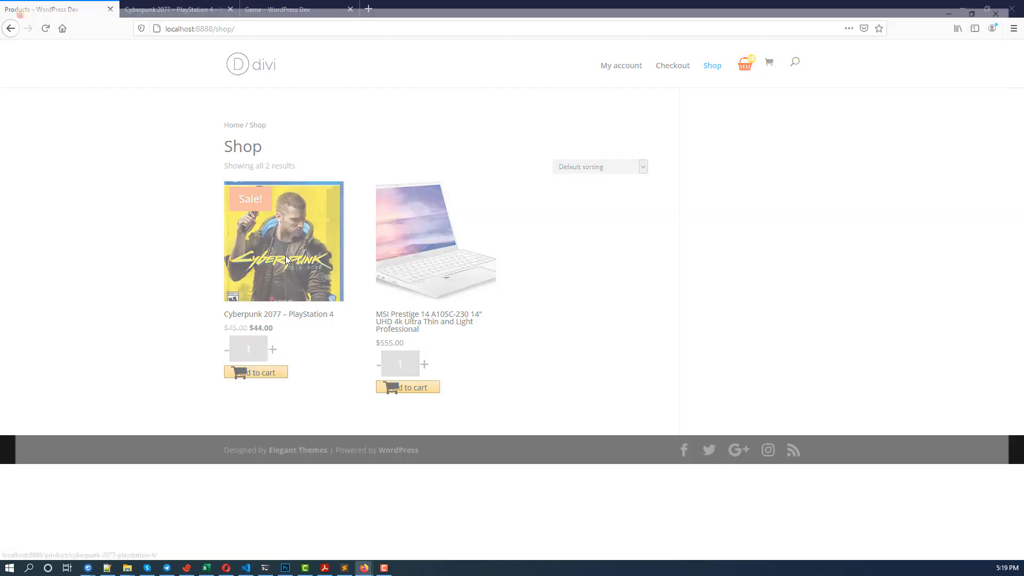
{"action": "key", "text": "F12"}
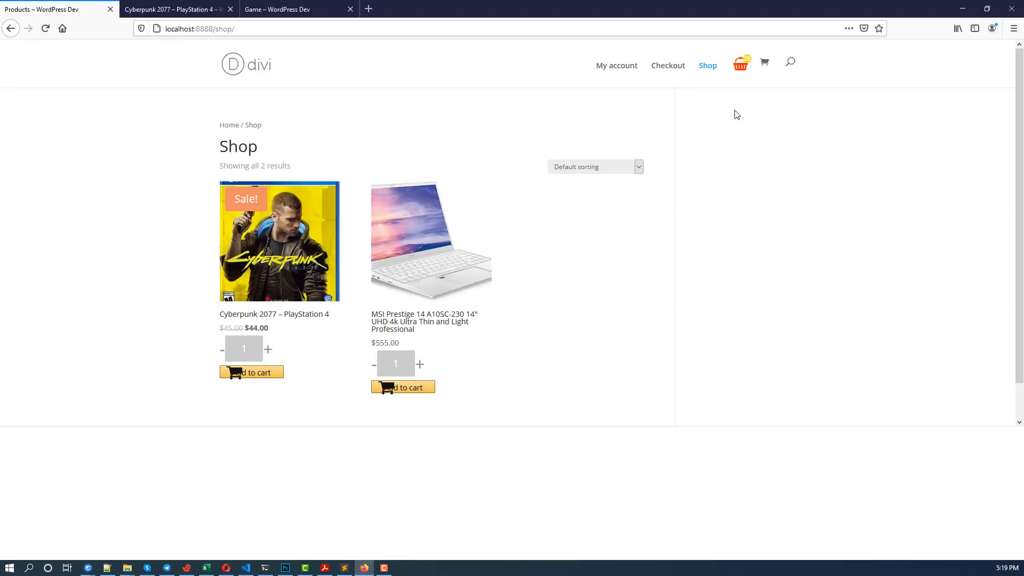
Show the nav.woocommerce-breadcrumb element in the Firefox Inspector
{"action": "key", "text": "F12"}
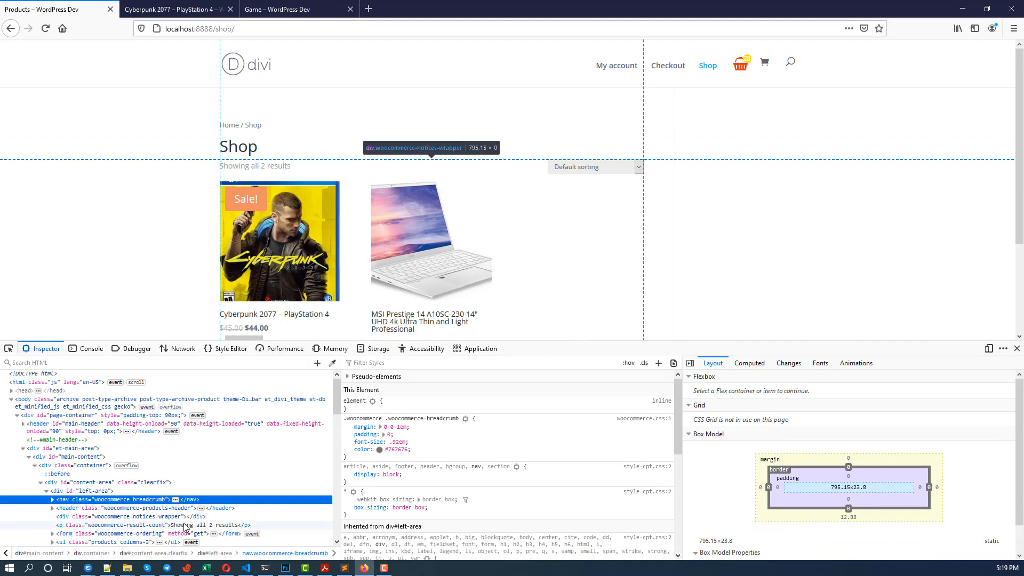
{"action": "mouse_move", "coordinate": [111, 506]}
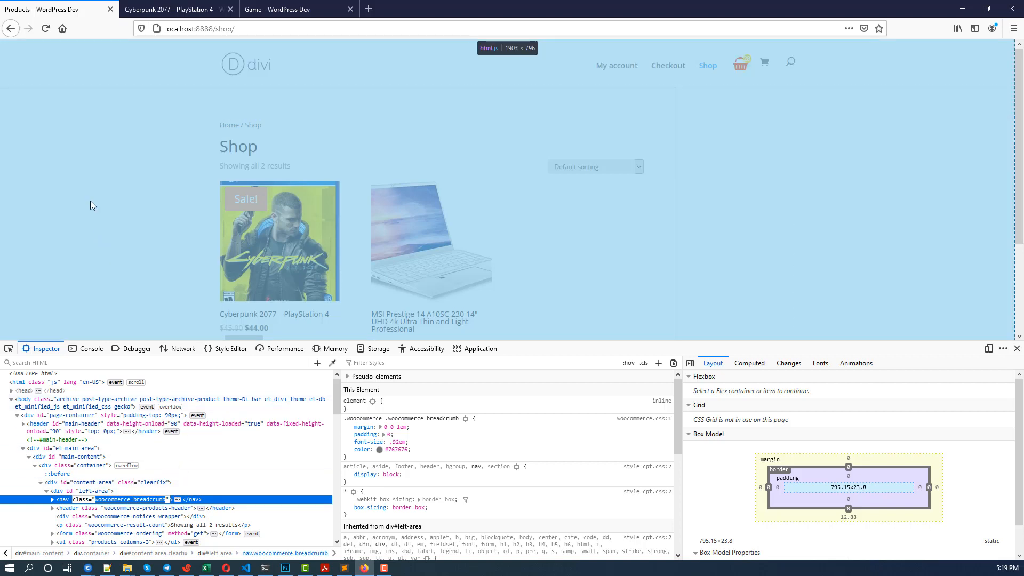
{"action": "mouse_move", "coordinate": [535, 122]}
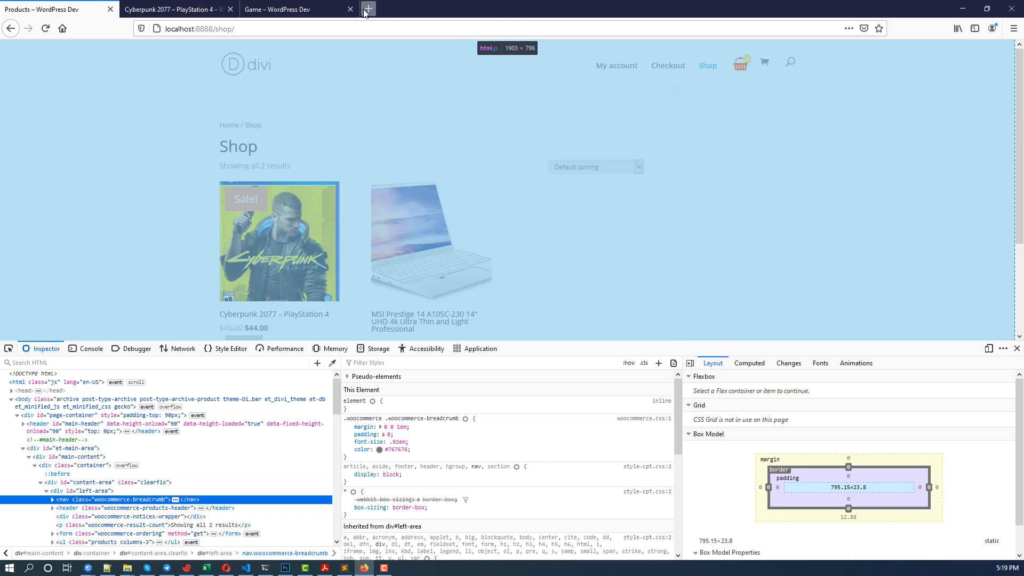
From a new wp-admin tab, reach Appearance > Customize > Additional CSS, still empty
{"action": "left_click", "coordinate": [368, 9]}
{"action": "type", "text": "localhost:8888/wp-admin/"}
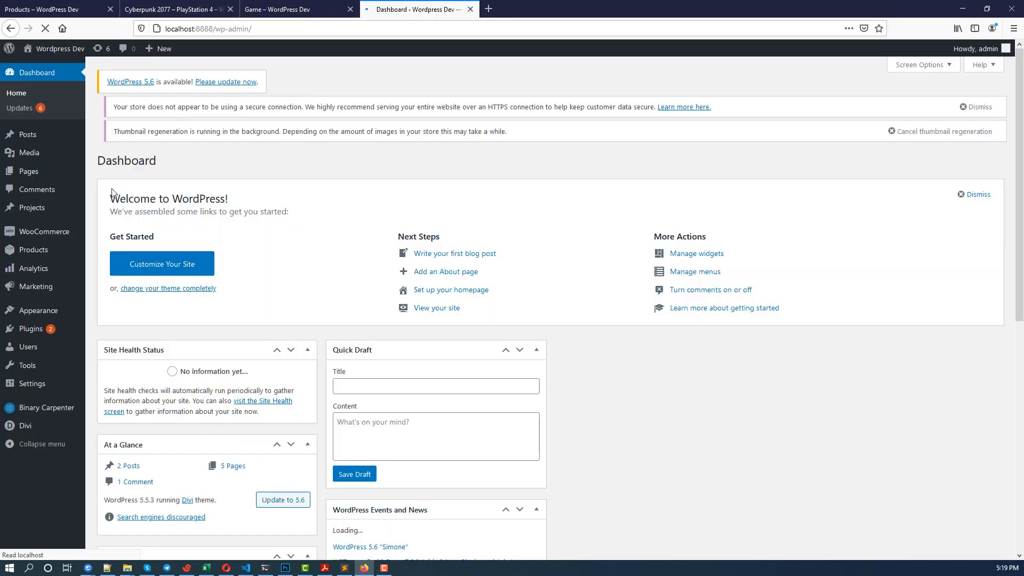
{"action": "mouse_move", "coordinate": [44, 231]}
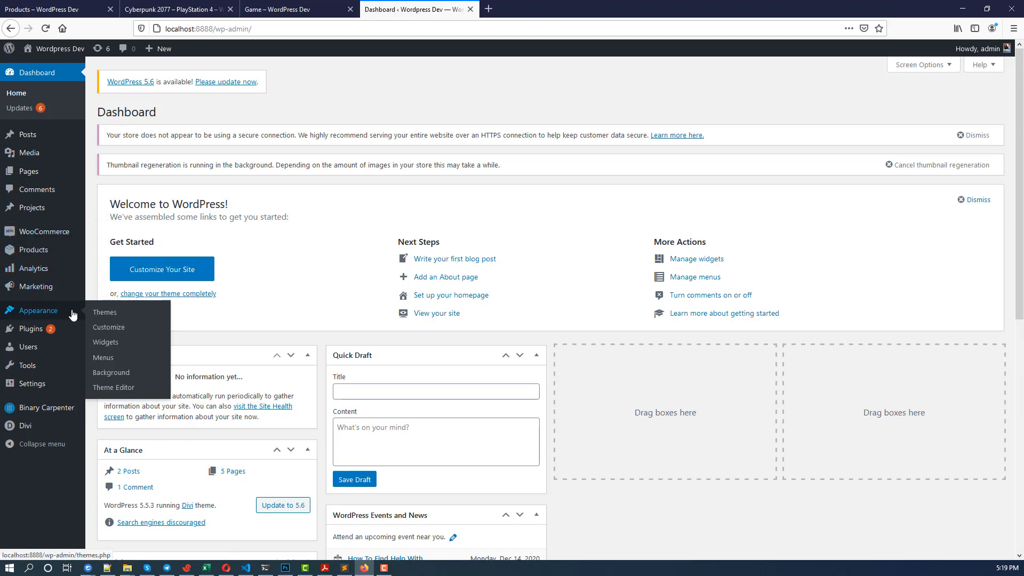
{"action": "left_click", "coordinate": [108, 327]}
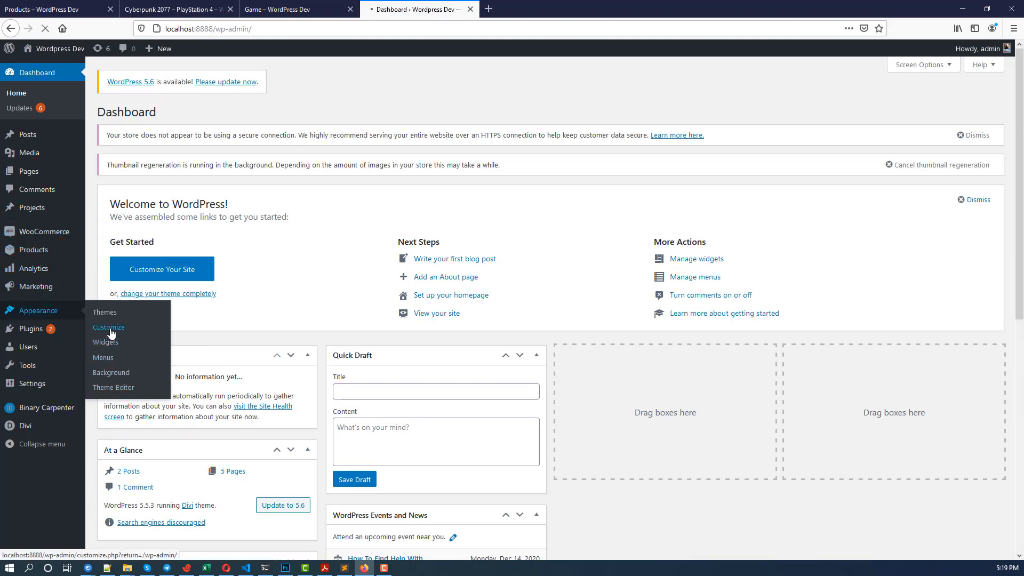
{"action": "left_click", "coordinate": [108, 327]}
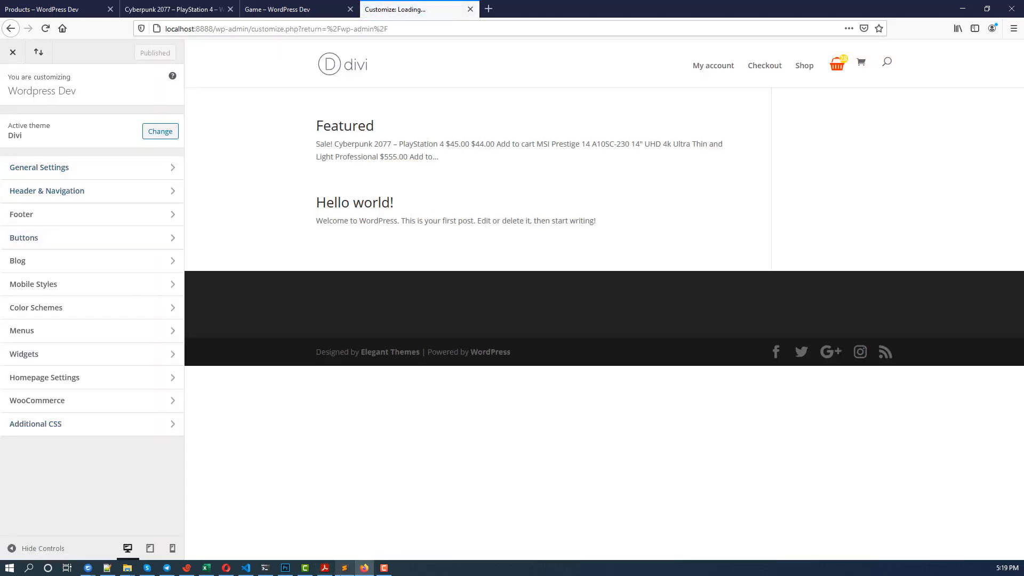
{"action": "left_click", "coordinate": [35, 423]}
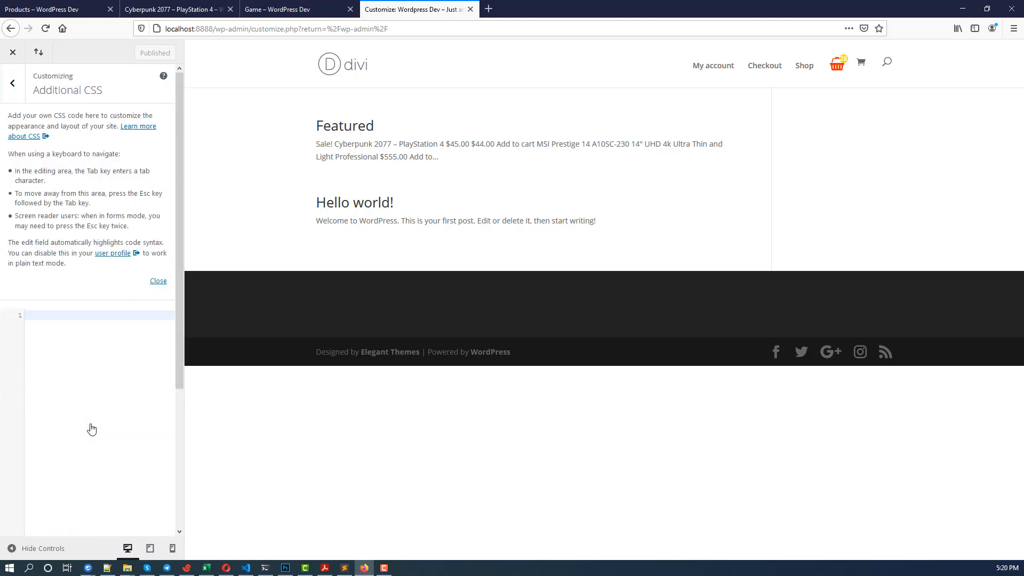
{"action": "mouse_move", "coordinate": [230, 399]}
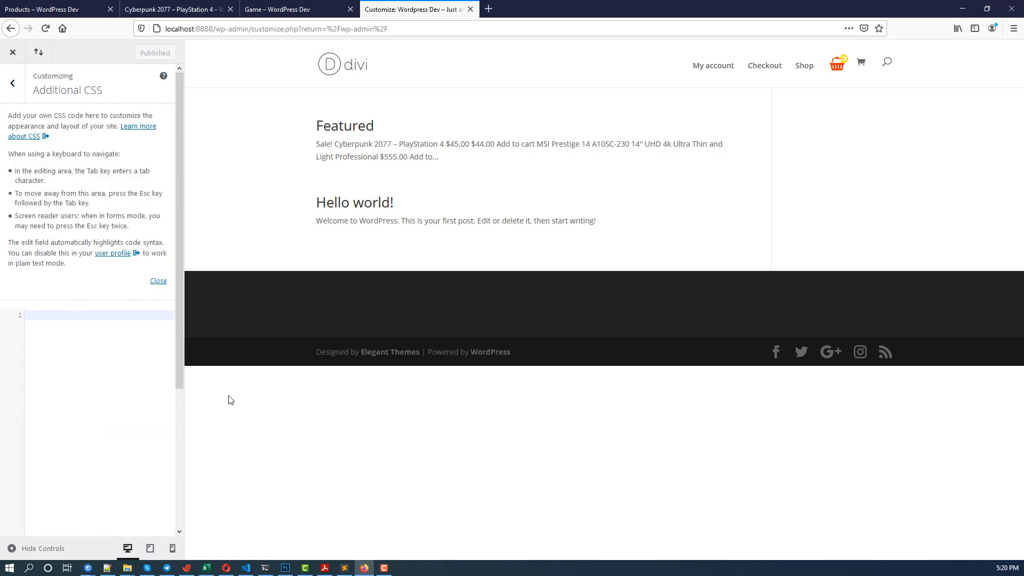
Copy the .woocommerce-breadcrumb hiding rule from Sublime Text into Additional CSS and publish it
{"action": "left_click", "coordinate": [344, 567]}
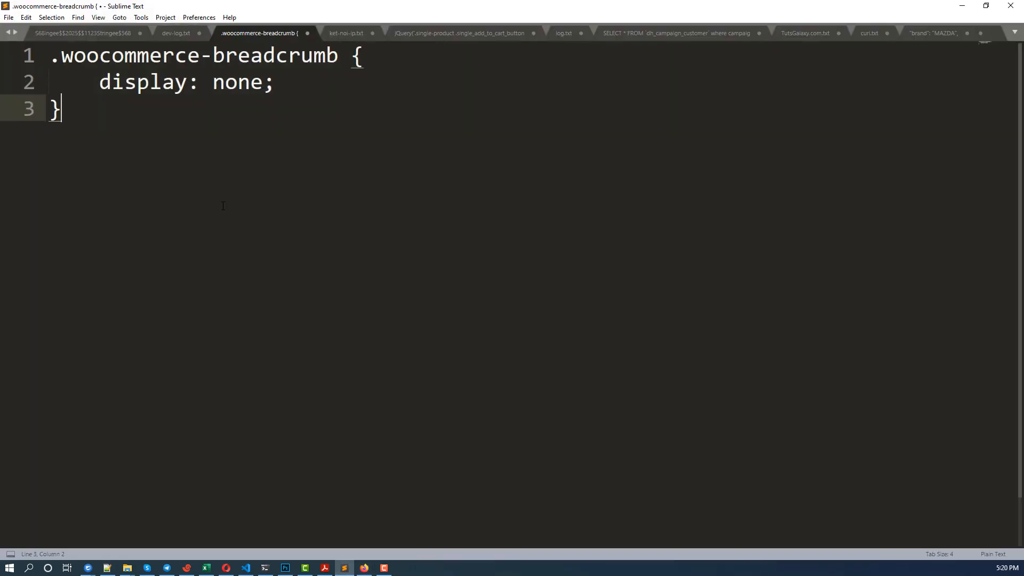
{"action": "key", "text": "ctrl+a"}
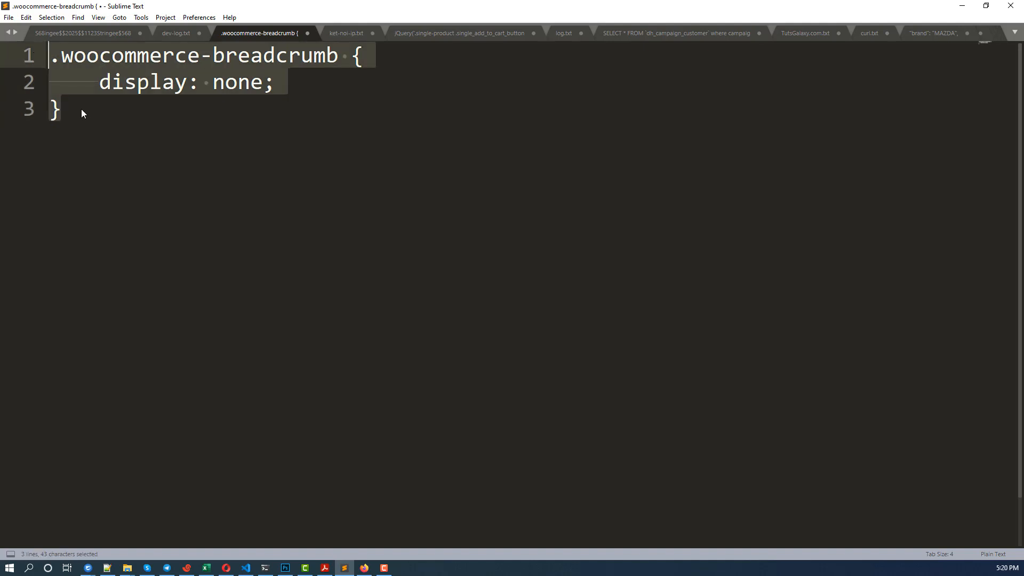
{"action": "left_click", "coordinate": [82, 112]}
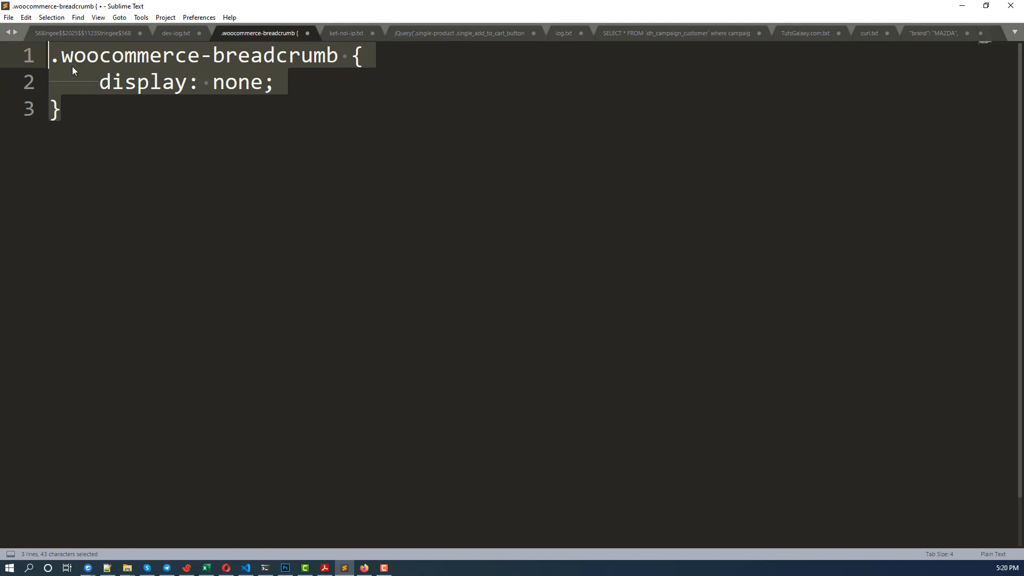
{"action": "key", "text": "ctrl+c"}
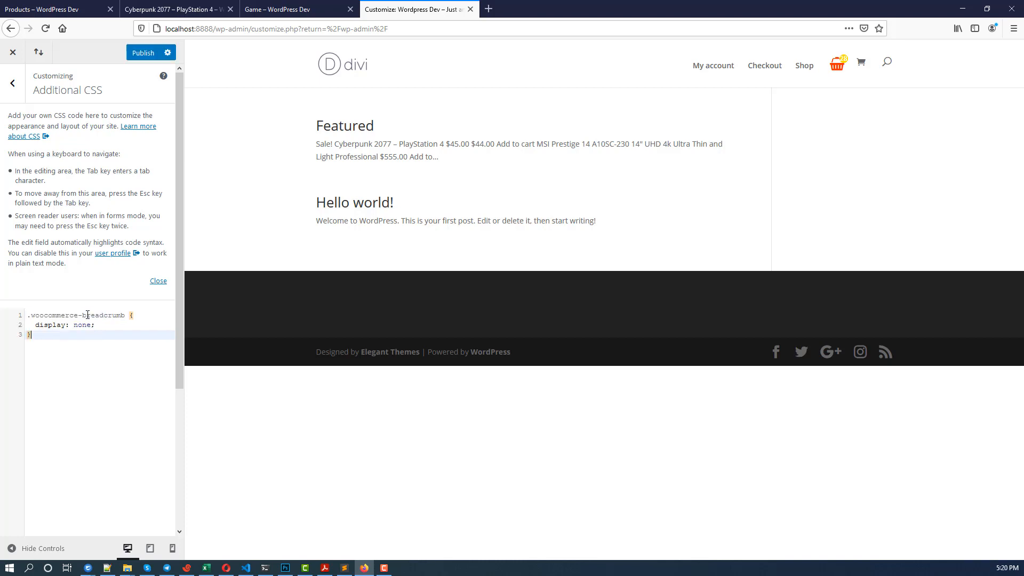
{"action": "left_click", "coordinate": [144, 52]}
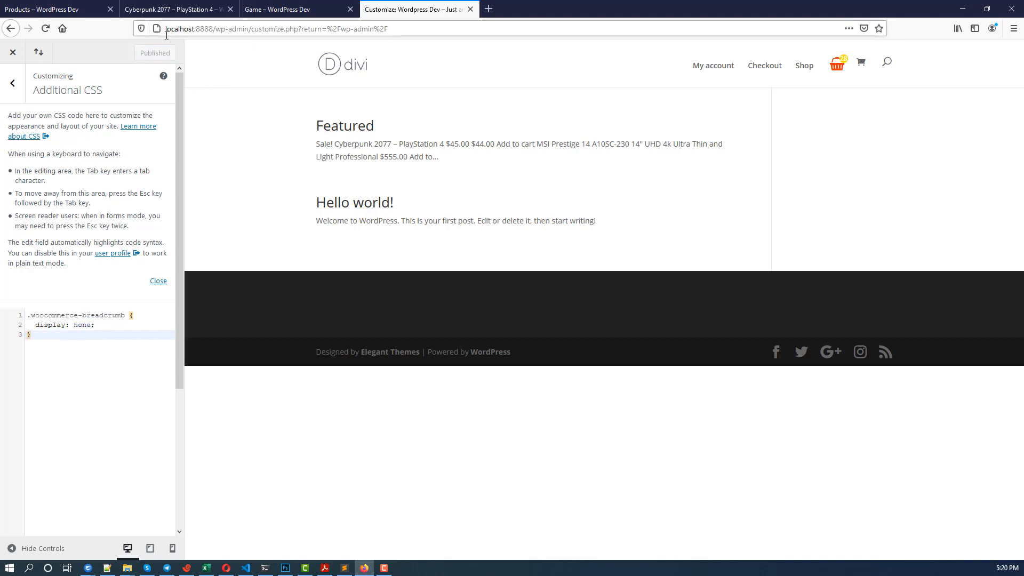
Reload the Game category page to confirm its breadcrumb is gone
{"action": "left_click", "coordinate": [303, 9]}
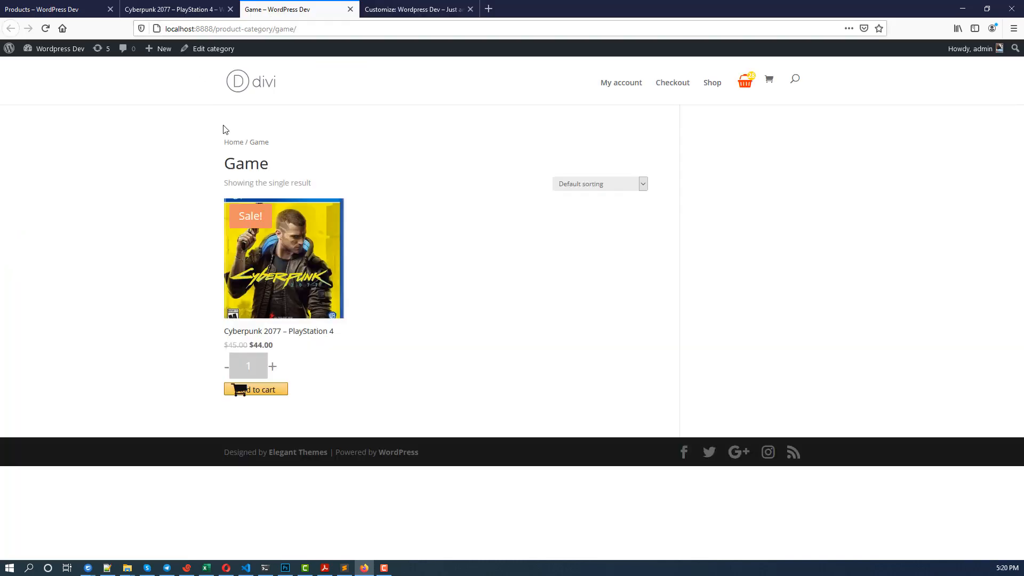
{"action": "left_click", "coordinate": [45, 29]}
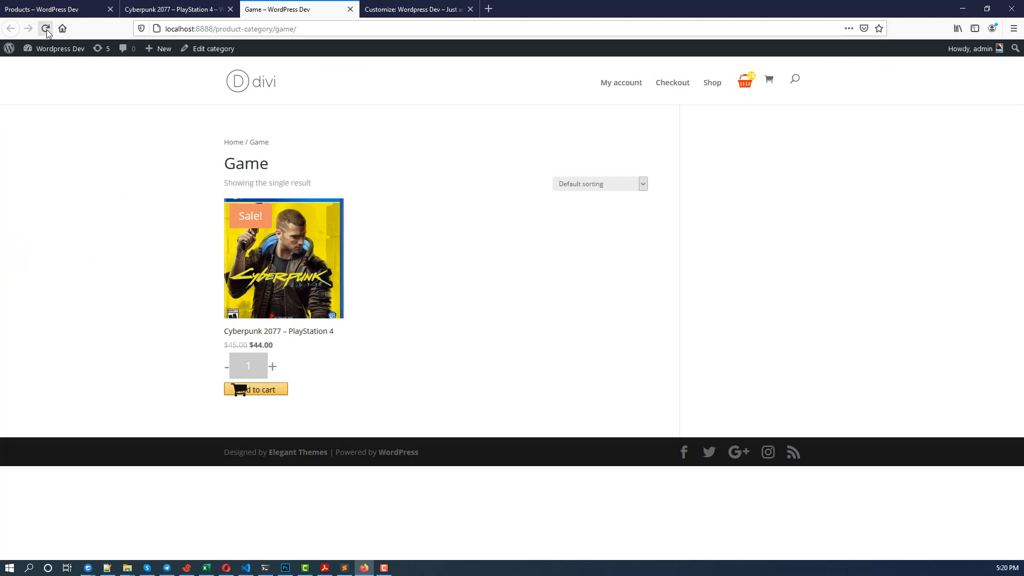
{"action": "left_click", "coordinate": [46, 29]}
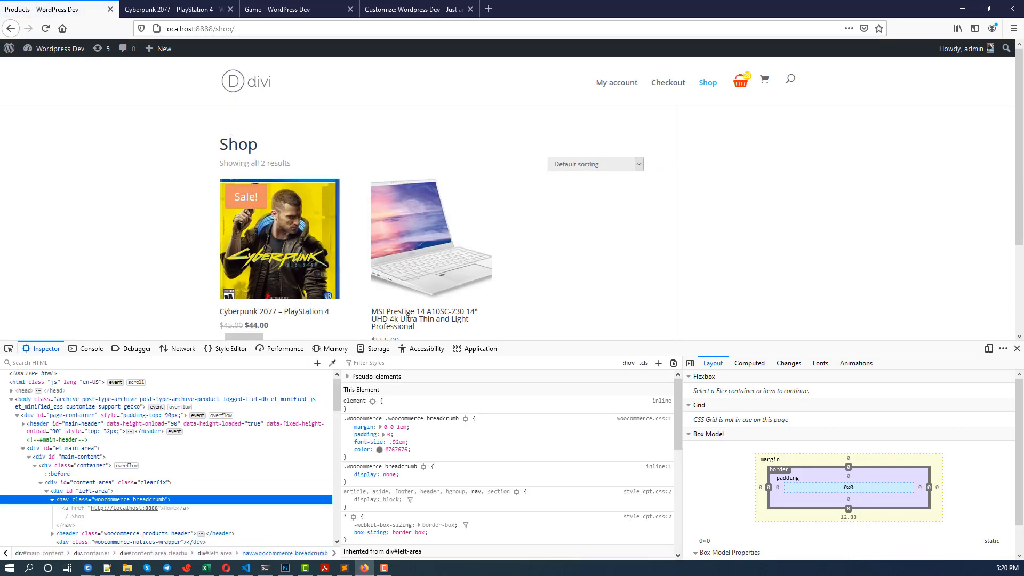
{"action": "mouse_move", "coordinate": [147, 135]}
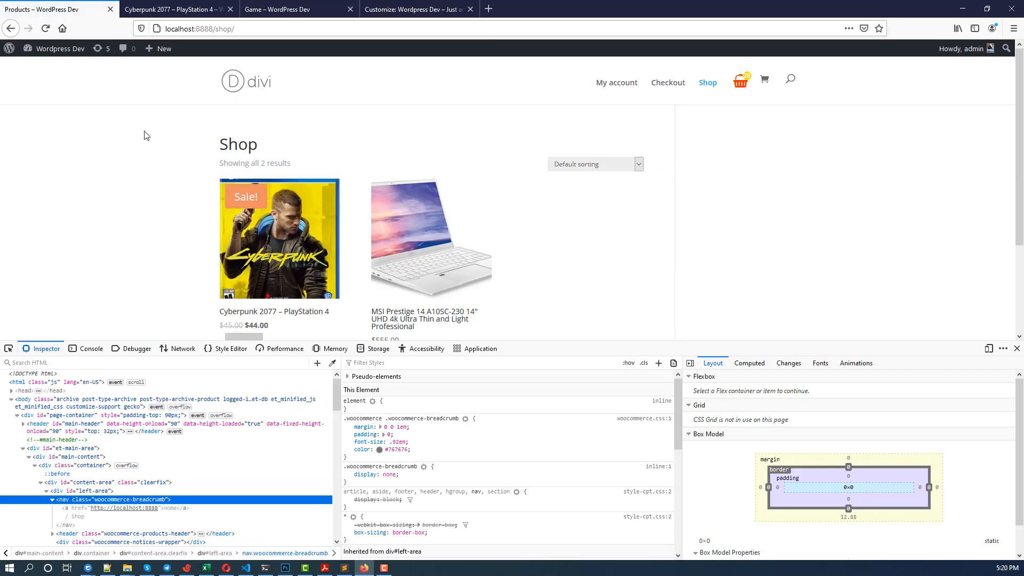
{"action": "mouse_move", "coordinate": [170, 41]}
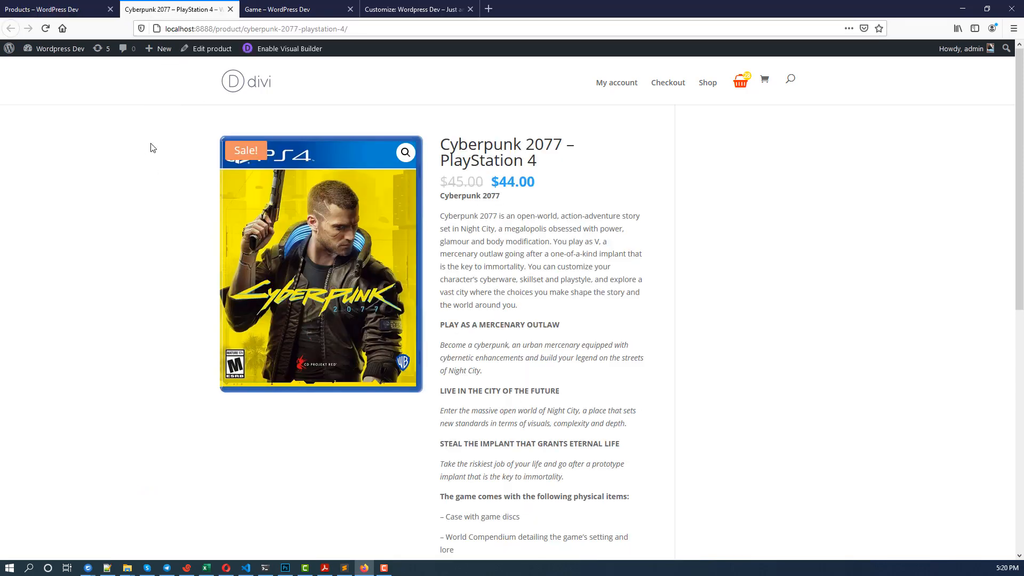
{"action": "mouse_move", "coordinate": [127, 116]}
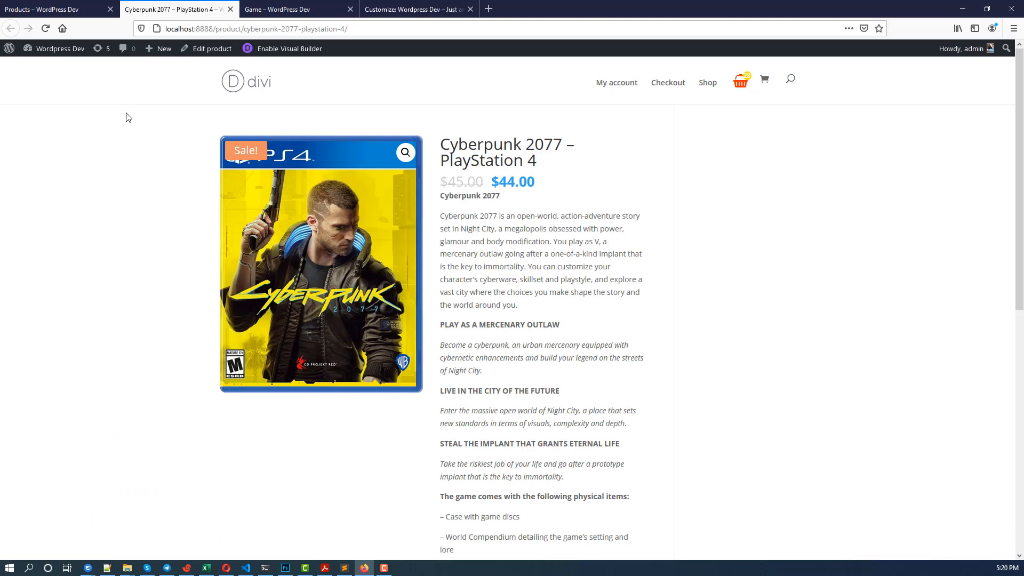
Inspect the Cyberpunk 2077 page body for its single-product class, then return to Sublime Text
{"action": "scroll", "scroll_direction": "down", "scroll_amount": 3}
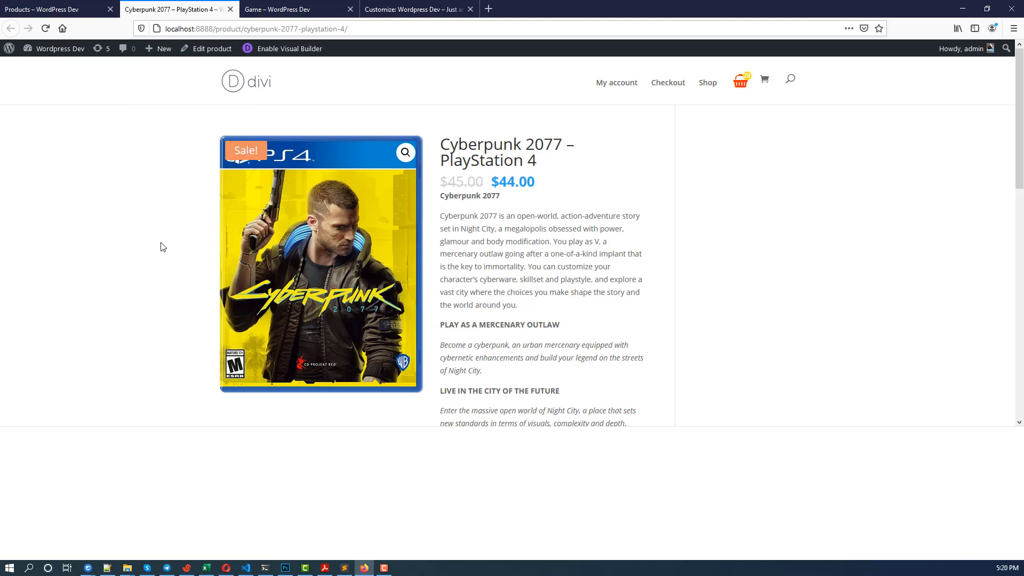
{"action": "key", "text": "F12"}
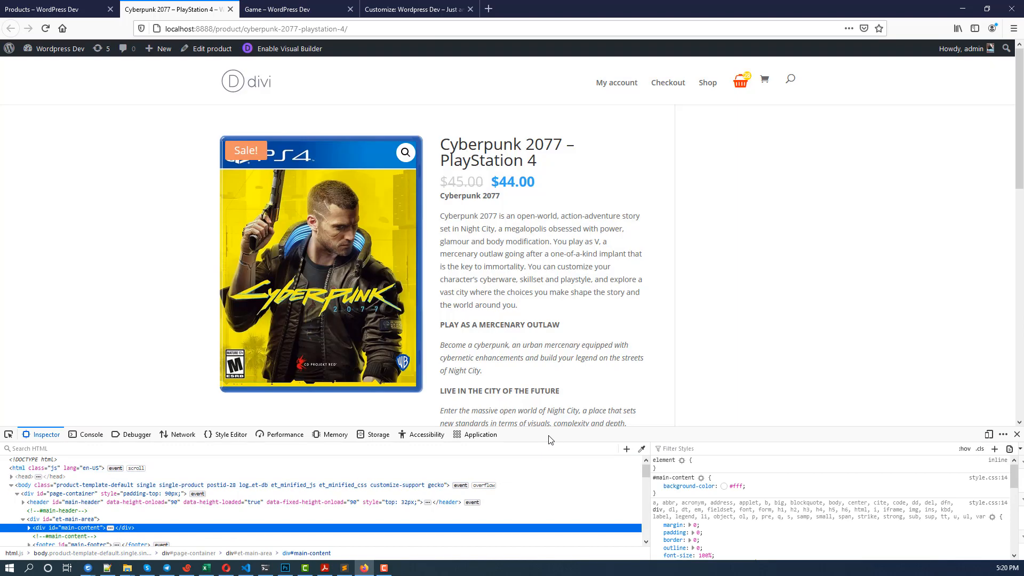
{"action": "mouse_move", "coordinate": [608, 444]}
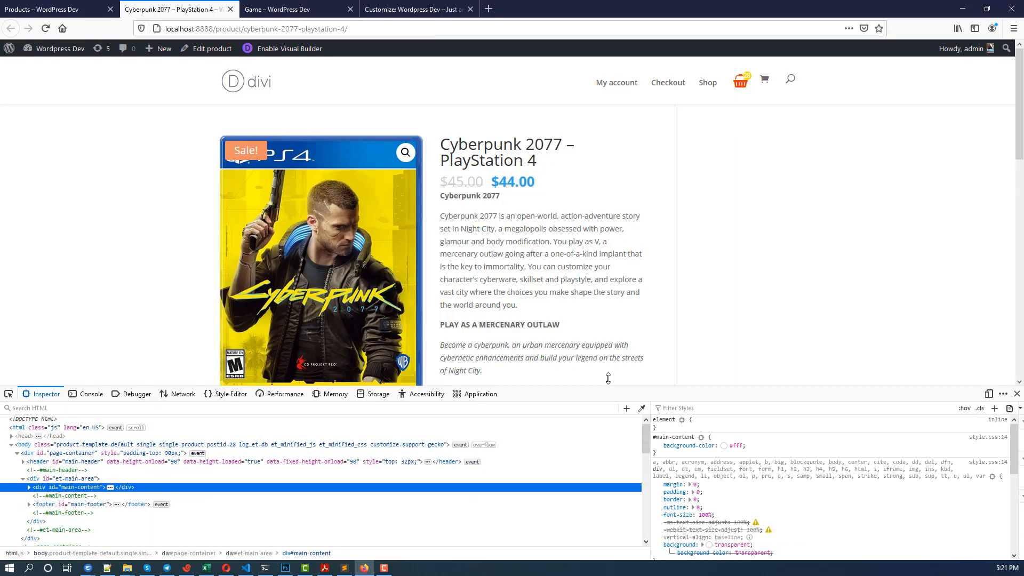
{"action": "mouse_move", "coordinate": [85, 434]}
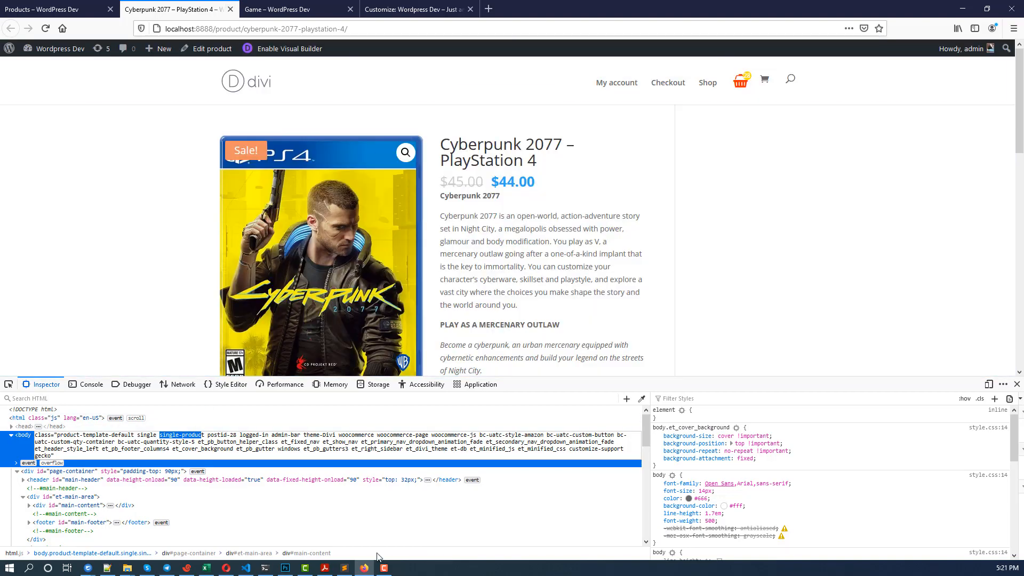
{"action": "left_click", "coordinate": [343, 567]}
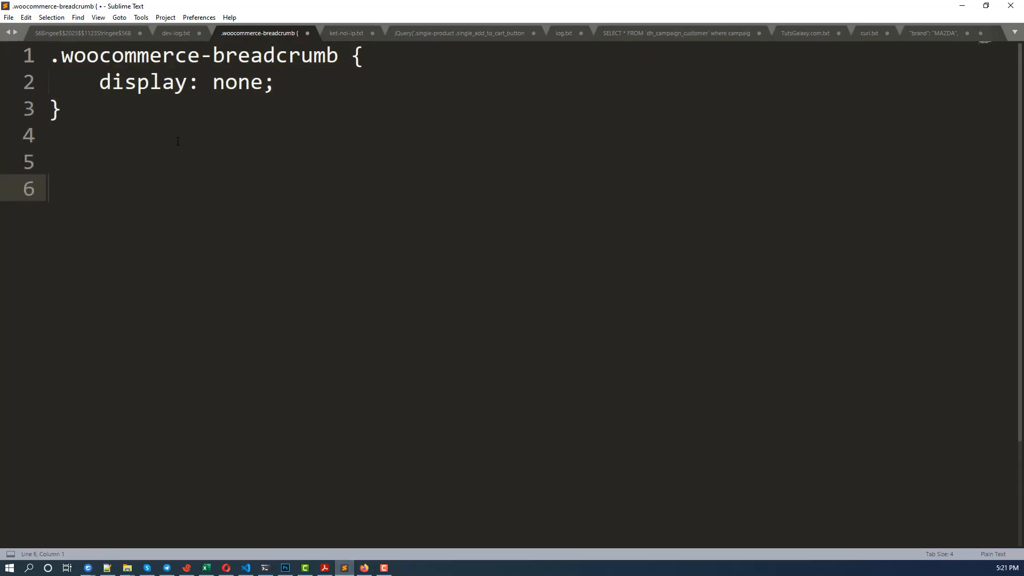
Write the .single-product .woocommerce-breadcrumb selector below the first rule
{"action": "key", "text": "ctrl+a"}
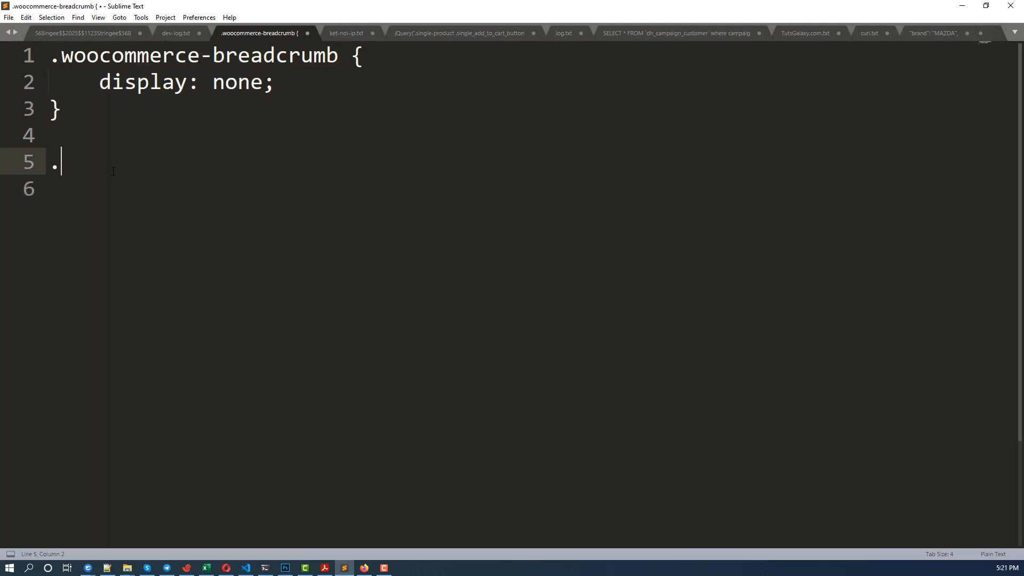
{"action": "key", "text": "ctrl+z"}
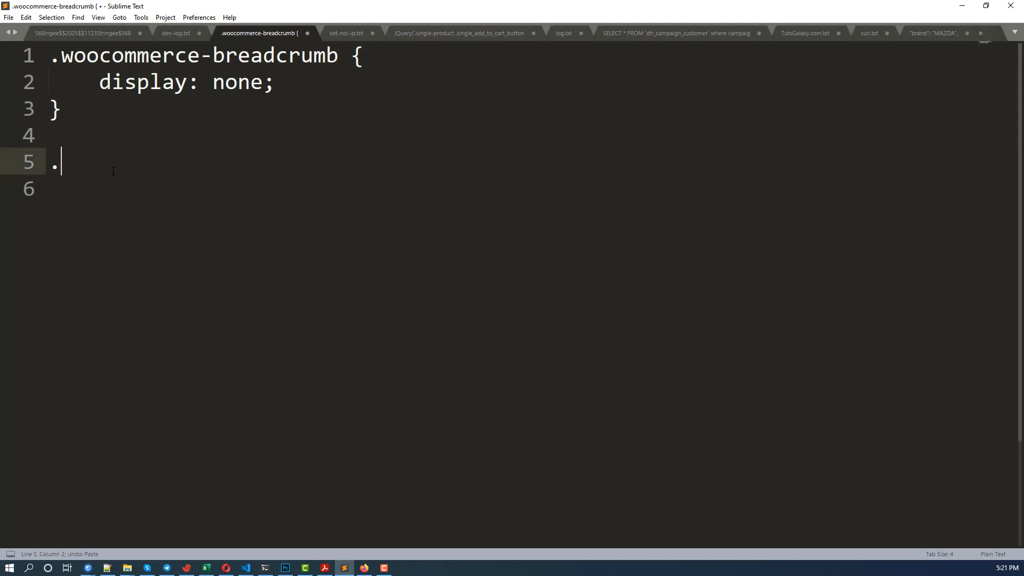
{"action": "type", "text": "single-prod"}
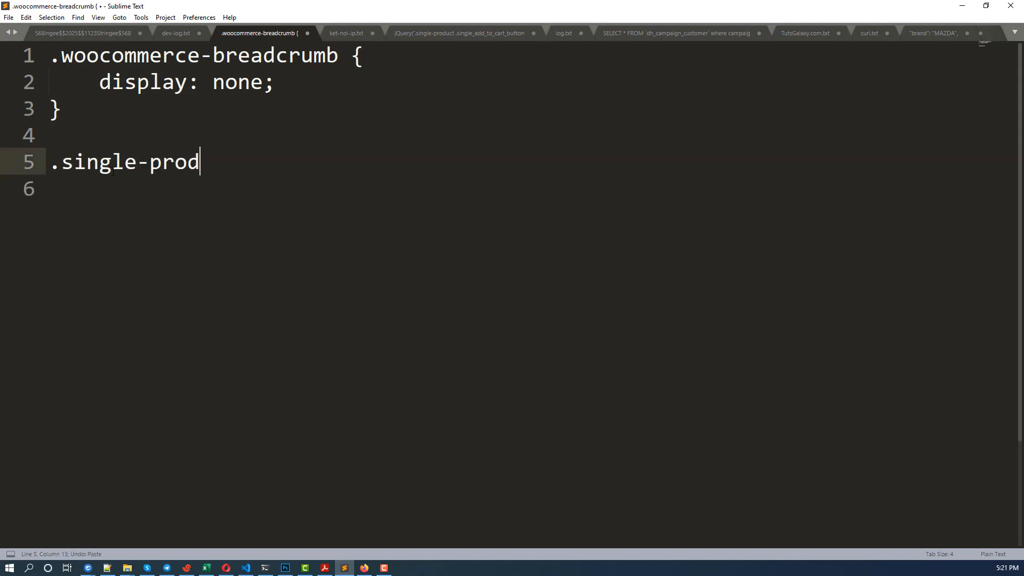
{"action": "type", "text": "uct"}
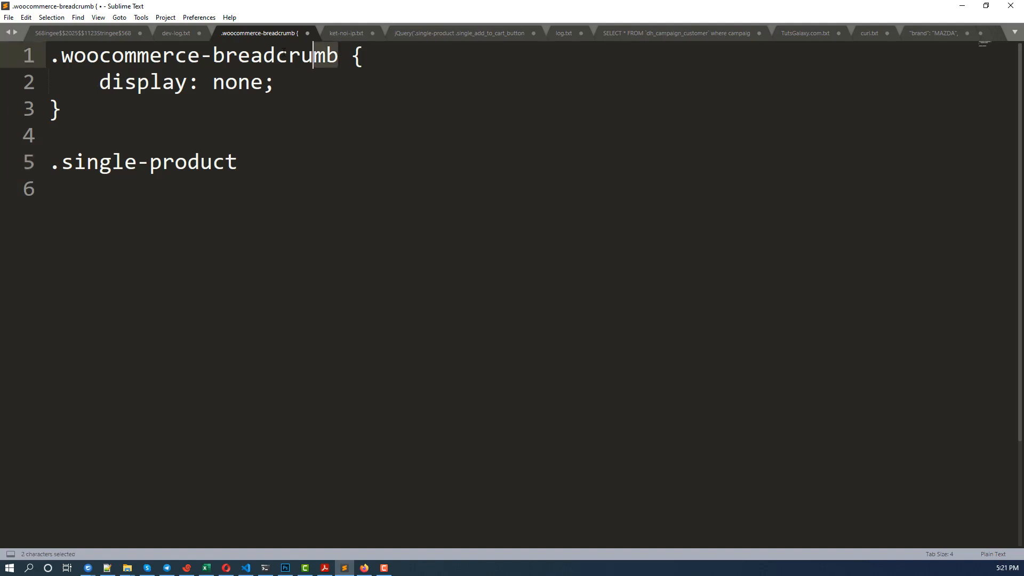
{"action": "right_click", "coordinate": [107, 58]}
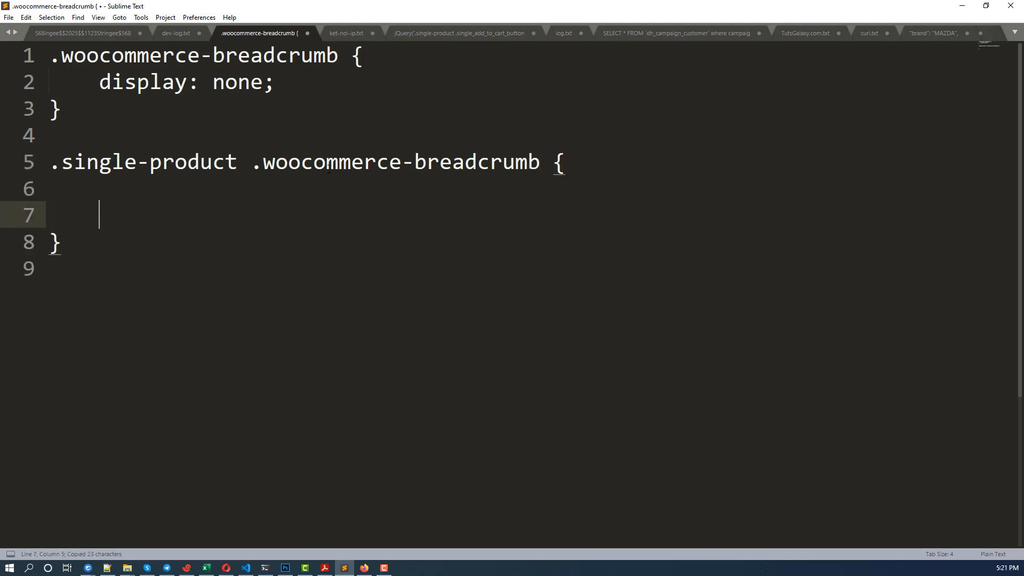
Give the rule display: block; and copy the whole single-product rule
{"action": "type", "text": "display"}
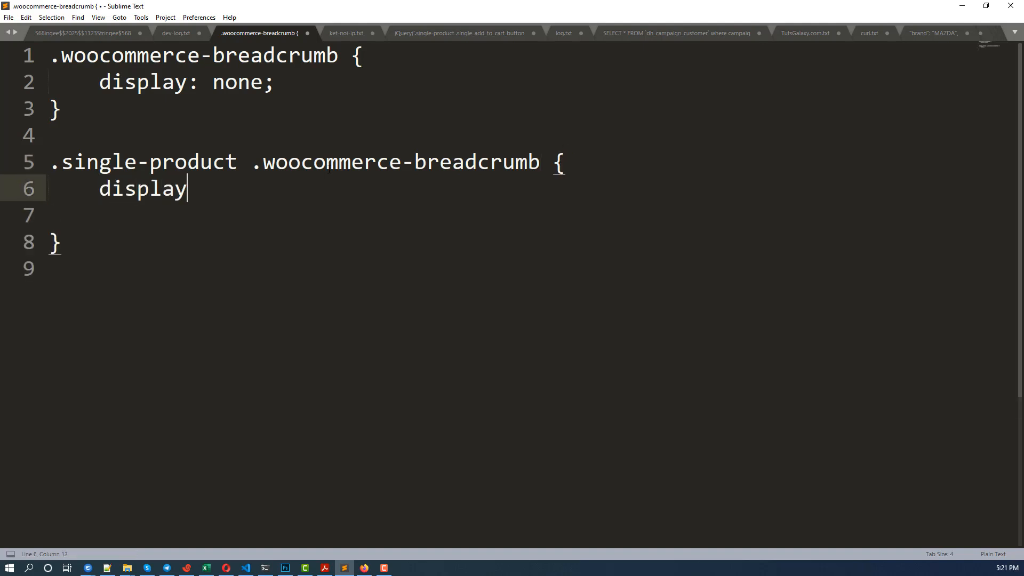
{"action": "type", "text": ": block;"}
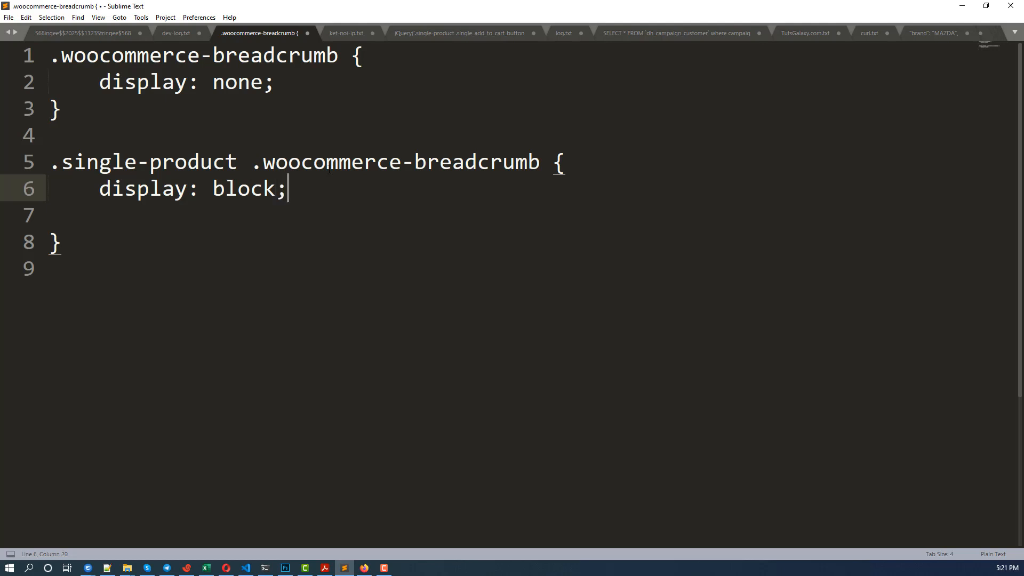
{"action": "left_click_drag", "start_coordinate": [47, 161], "coordinate": [62, 242]}
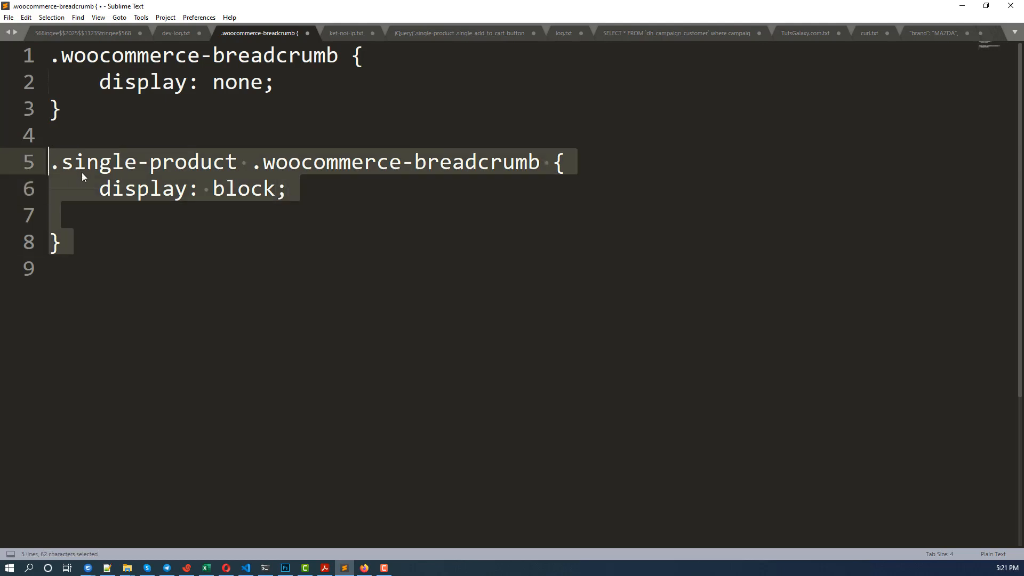
{"action": "key", "text": "ctrl+c"}
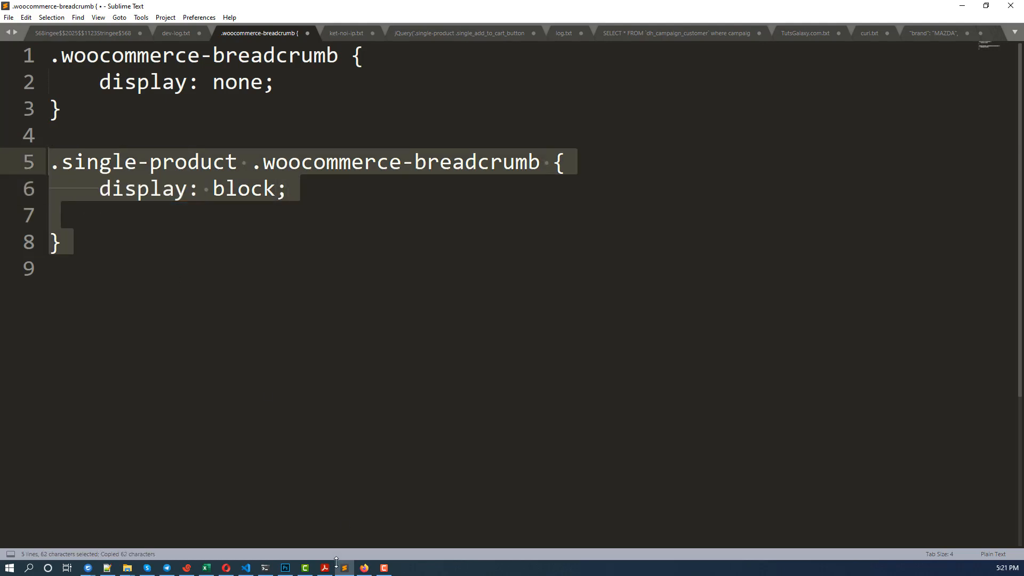
Paste the .single-product .woocommerce-breadcrumb { display: block; } rule after the existing one and publish
{"action": "left_click", "coordinate": [364, 568]}
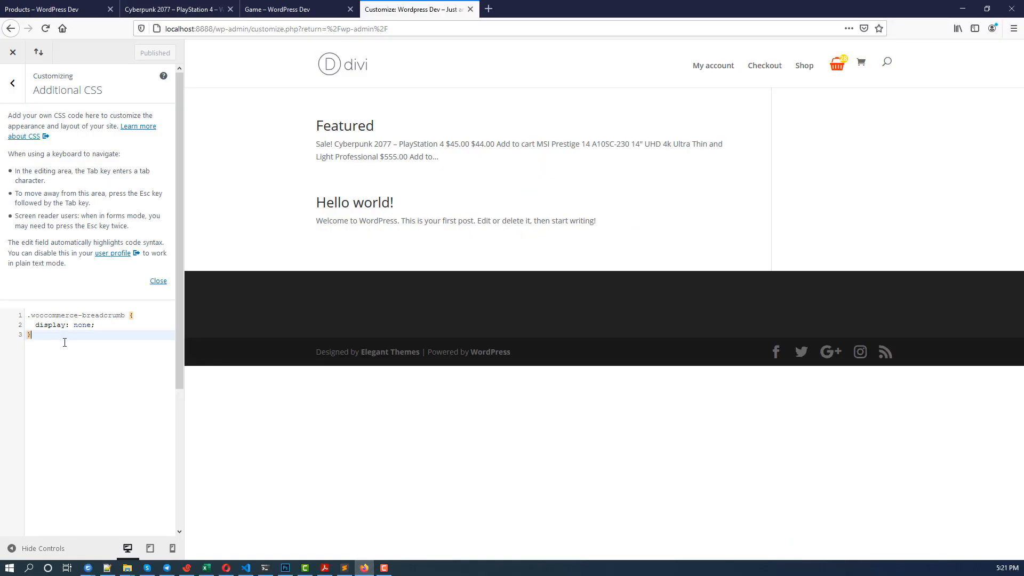
{"action": "type", "text": ".single-product .woocommerce-breadcrumb {"}
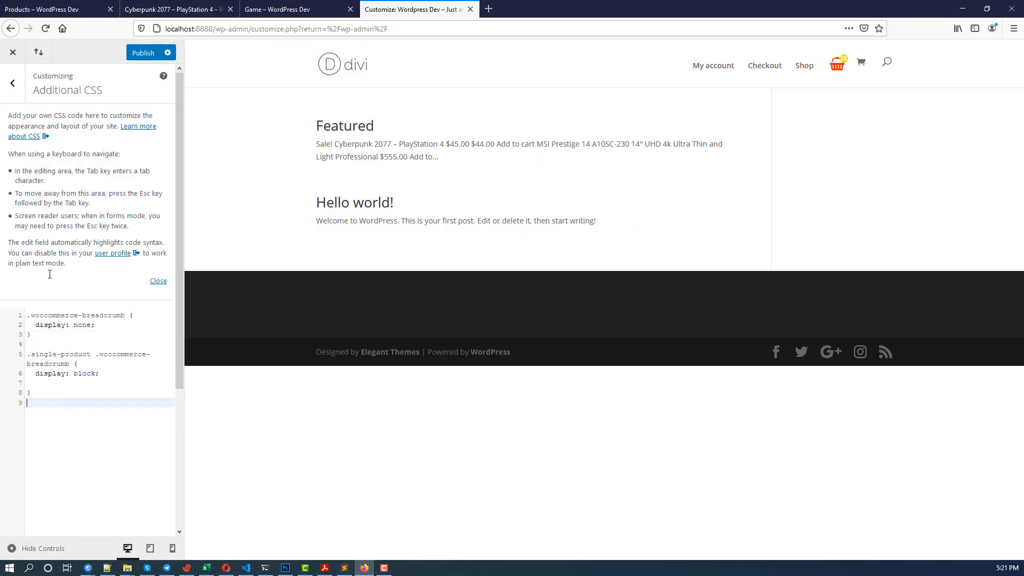
{"action": "left_click", "coordinate": [143, 53]}
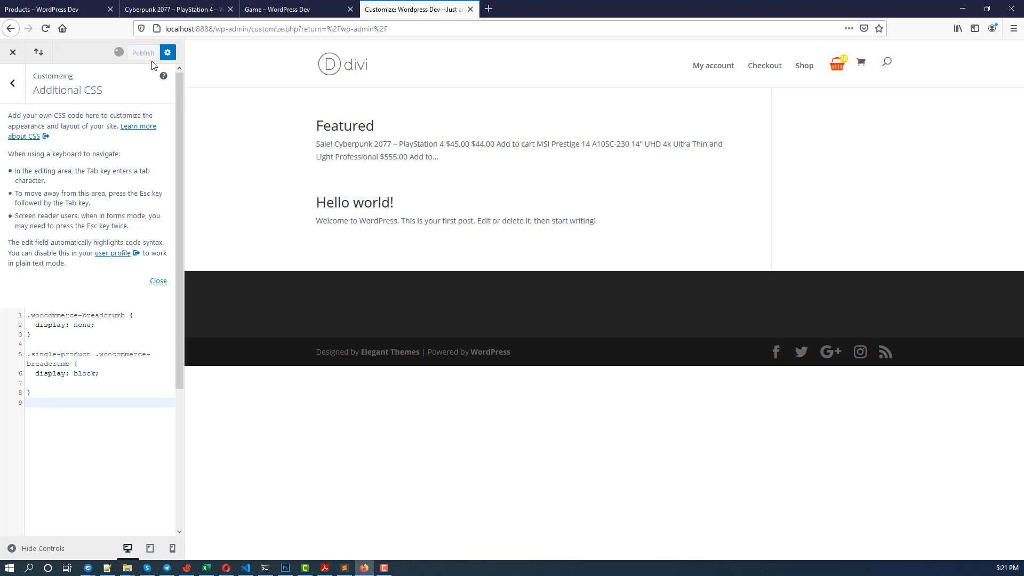
{"action": "left_click", "coordinate": [143, 52]}
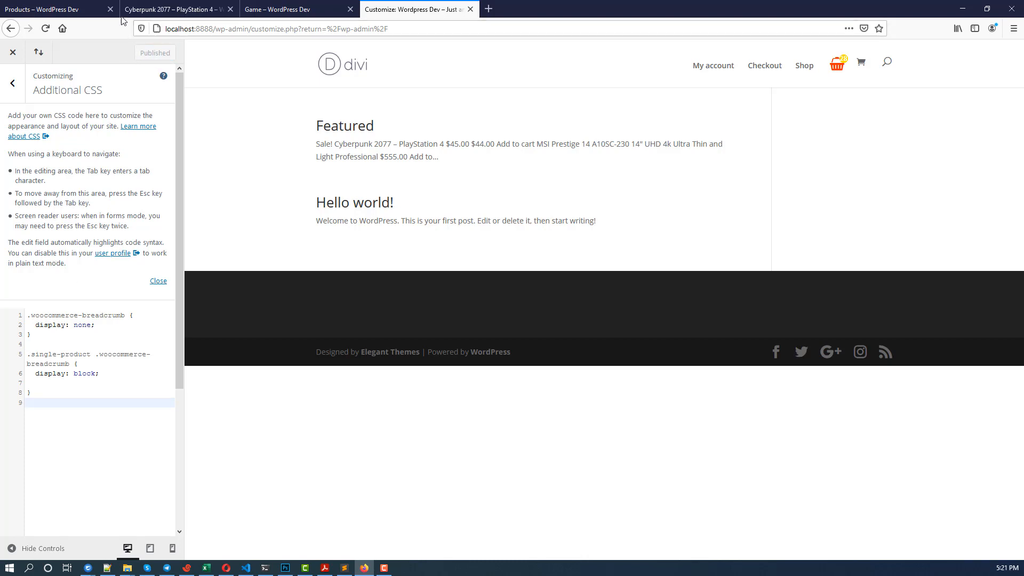
Reload the Cyberpunk 2077 page to see its Home / Game / Cyberpunk 2077 breadcrumb return
{"action": "left_click", "coordinate": [187, 9]}
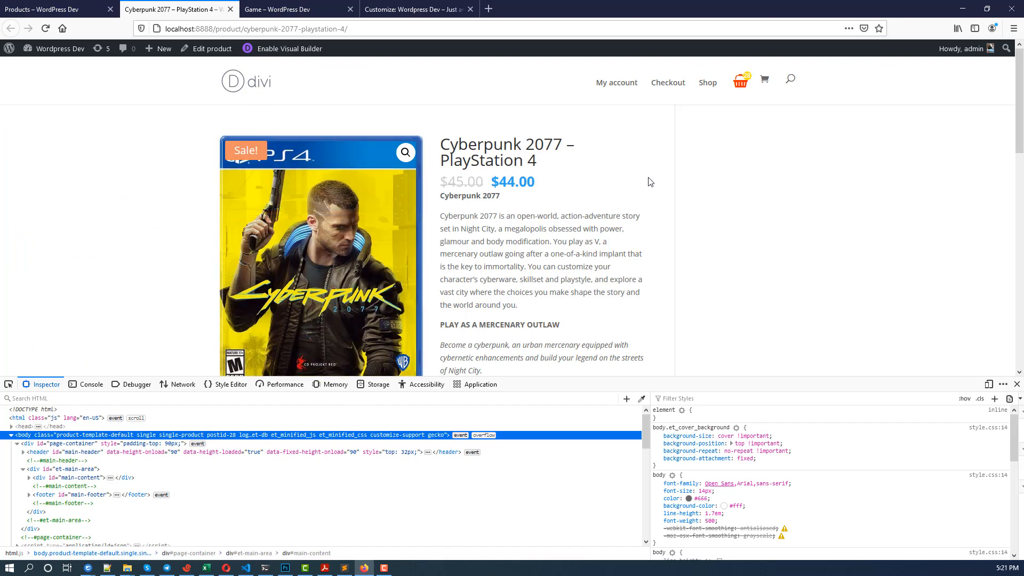
{"action": "left_click", "coordinate": [45, 28]}
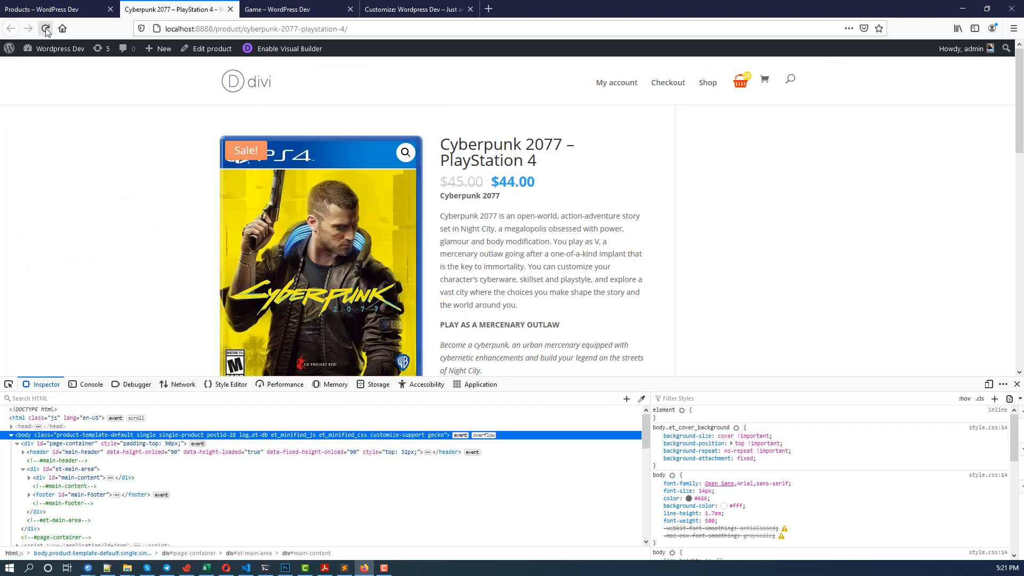
{"action": "left_click", "coordinate": [46, 29]}
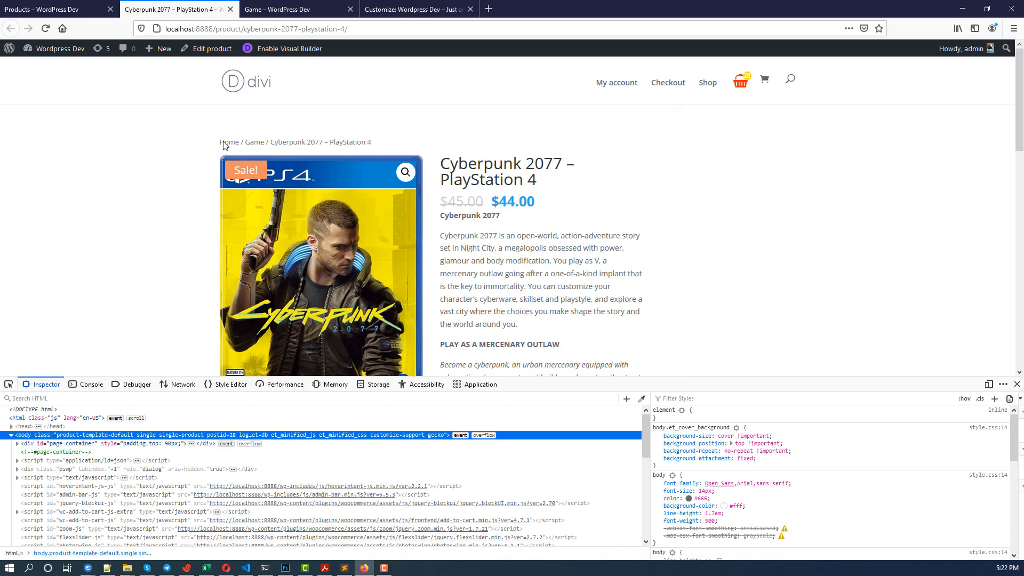
{"action": "mouse_move", "coordinate": [403, 148]}
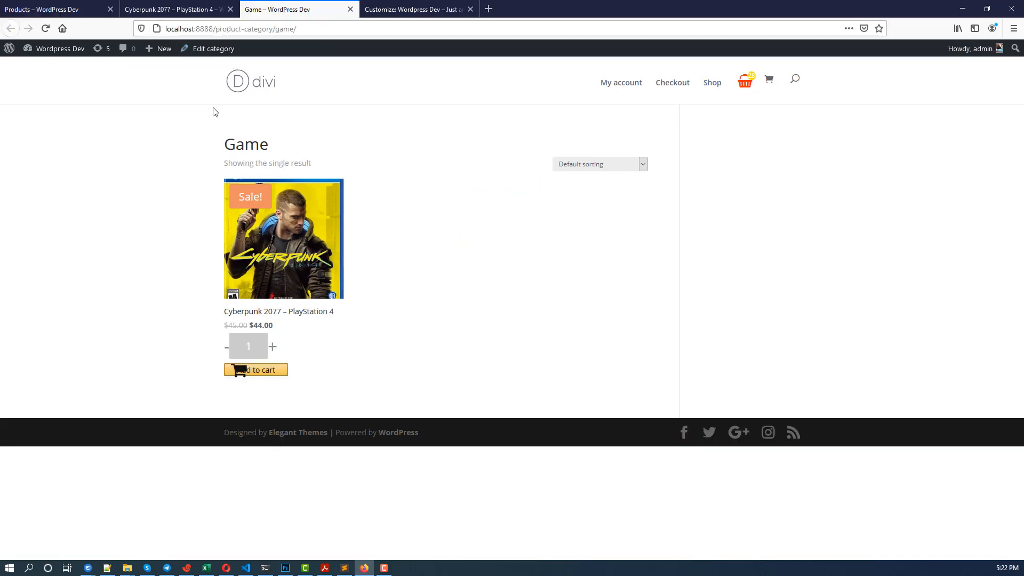
Inspect the Game category page and copy the tax-product_cat class from its body tag
{"action": "right_click", "coordinate": [358, 145]}
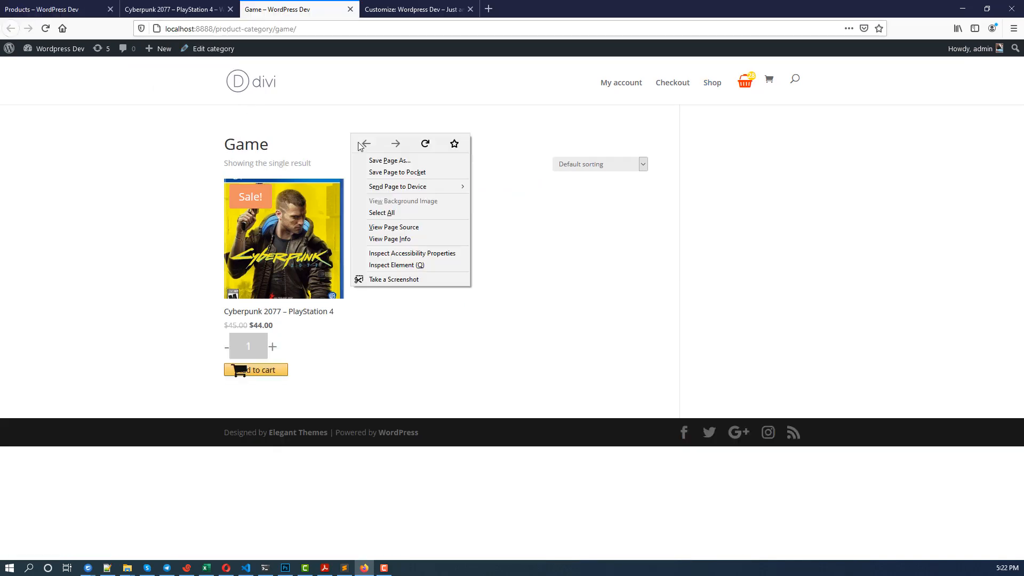
{"action": "left_click", "coordinate": [392, 265]}
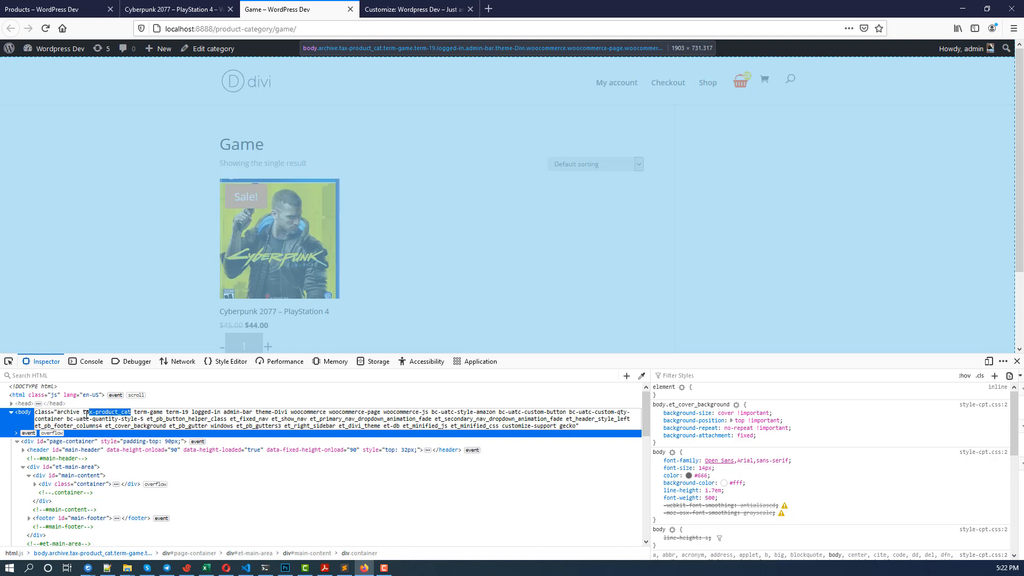
{"action": "right_click", "coordinate": [106, 412]}
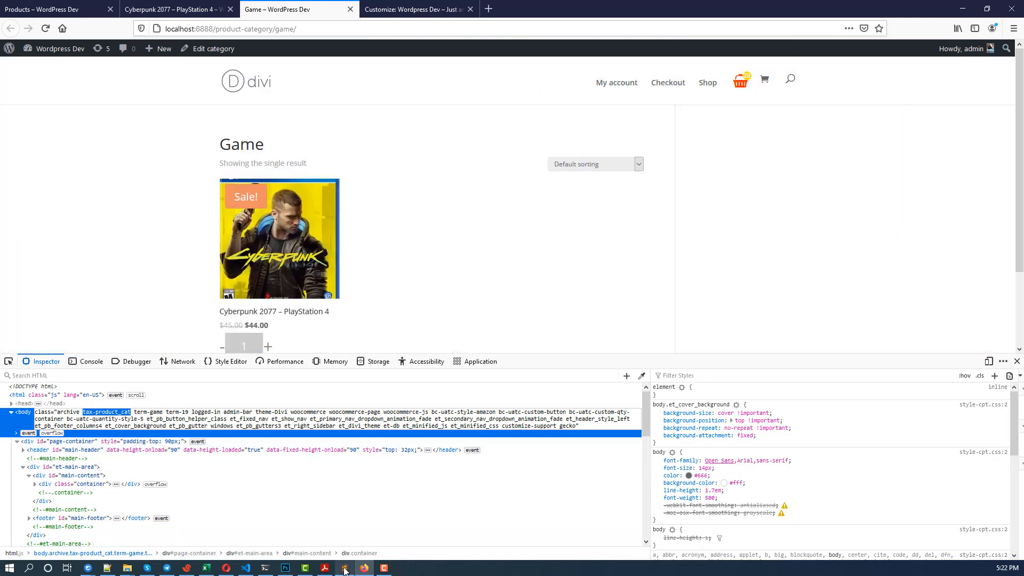
In Sublime Text, write a .tax-product_cat .woocommerce-breadcrumb { display: block; } rule and copy it
{"action": "left_click", "coordinate": [345, 567]}
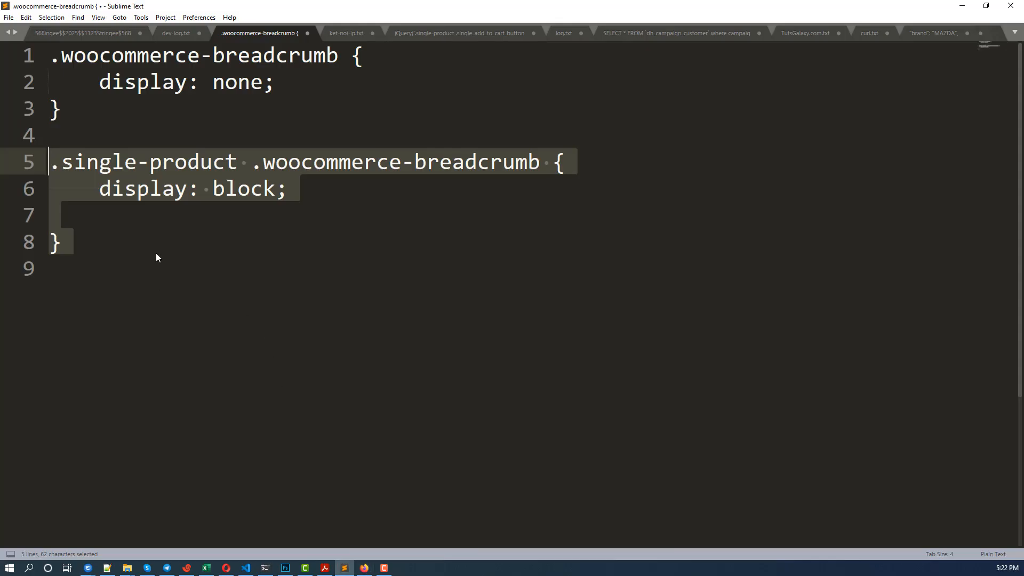
{"action": "type", "text": "."}
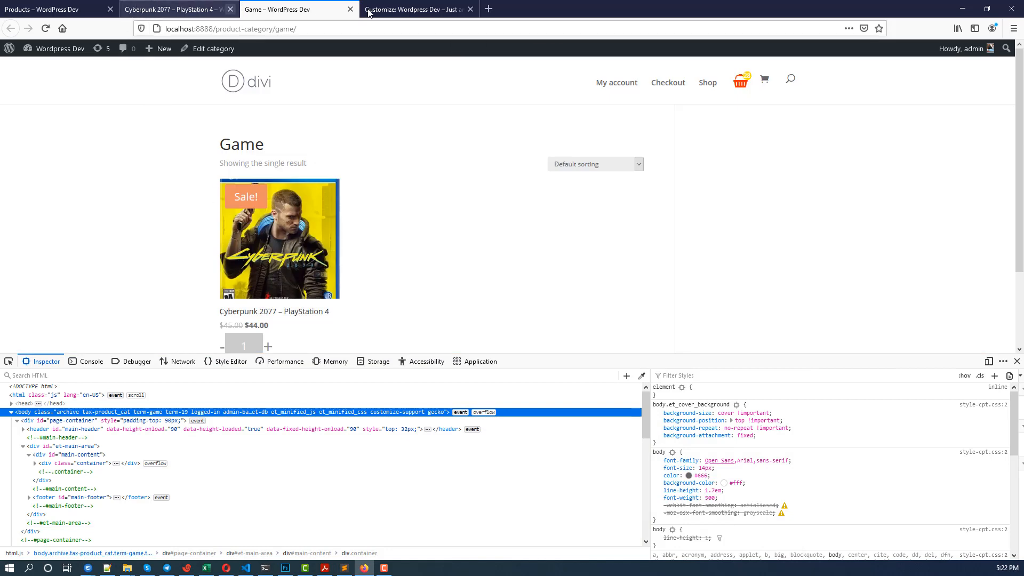
Paste the .tax-product_cat breadcrumb rule into Additional CSS and publish it
{"action": "left_click", "coordinate": [417, 9]}
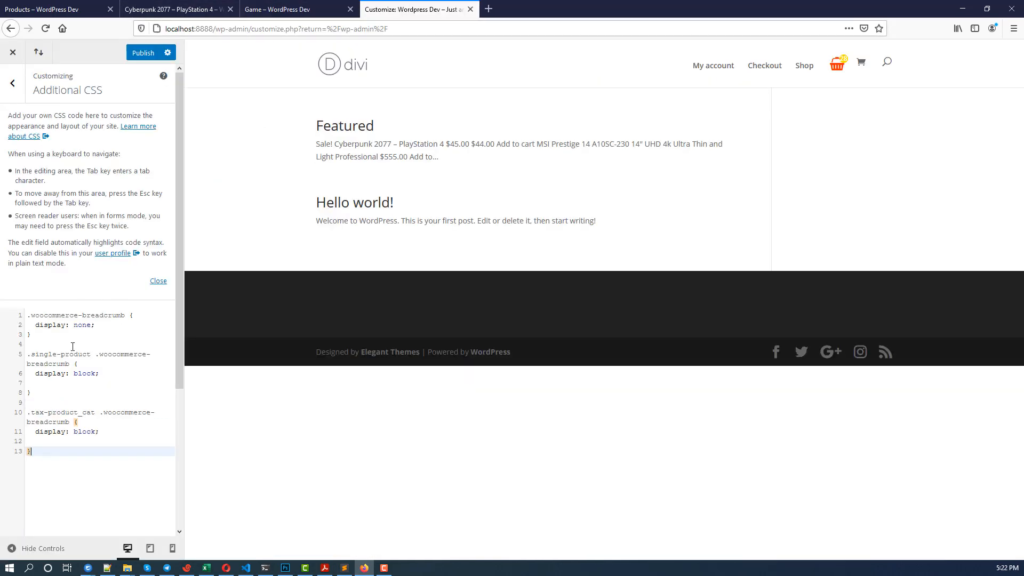
{"action": "left_click", "coordinate": [143, 52]}
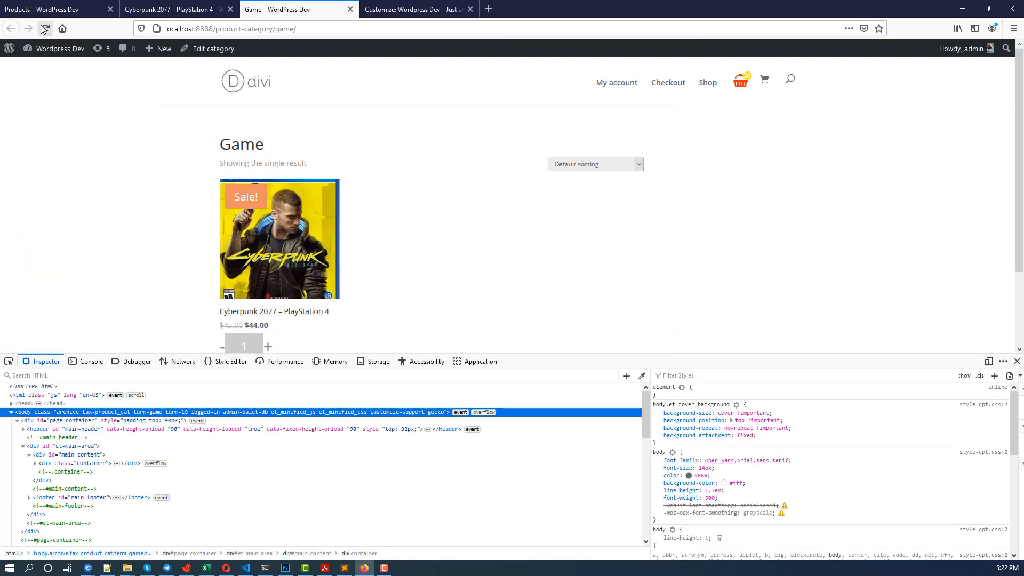
Reload the Game category page so the new breadcrumb CSS takes effect
{"action": "left_click", "coordinate": [45, 28]}
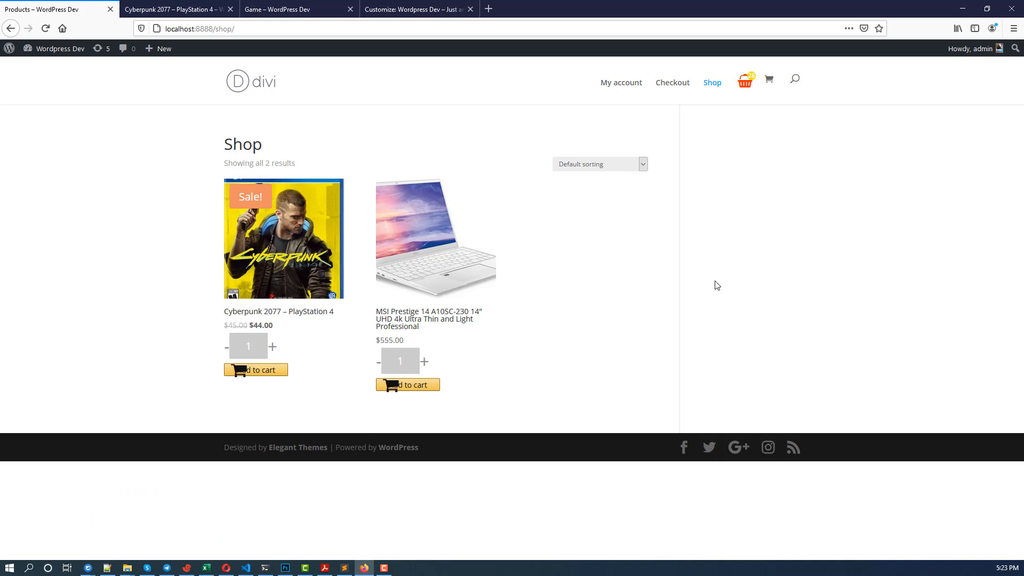
{"action": "mouse_move", "coordinate": [703, 282]}
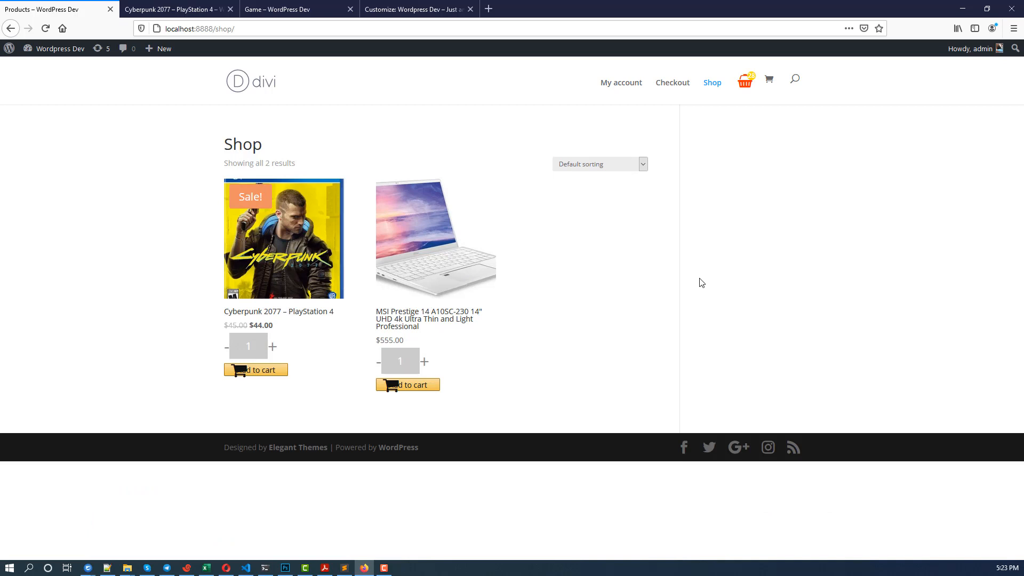
{"action": "mouse_move", "coordinate": [690, 277]}
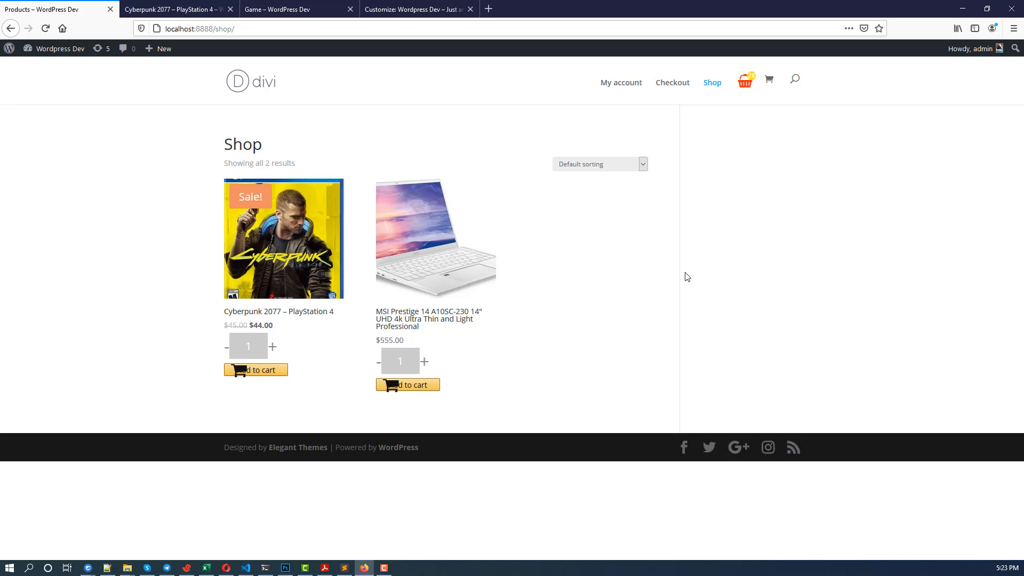
{"action": "mouse_move", "coordinate": [685, 274]}
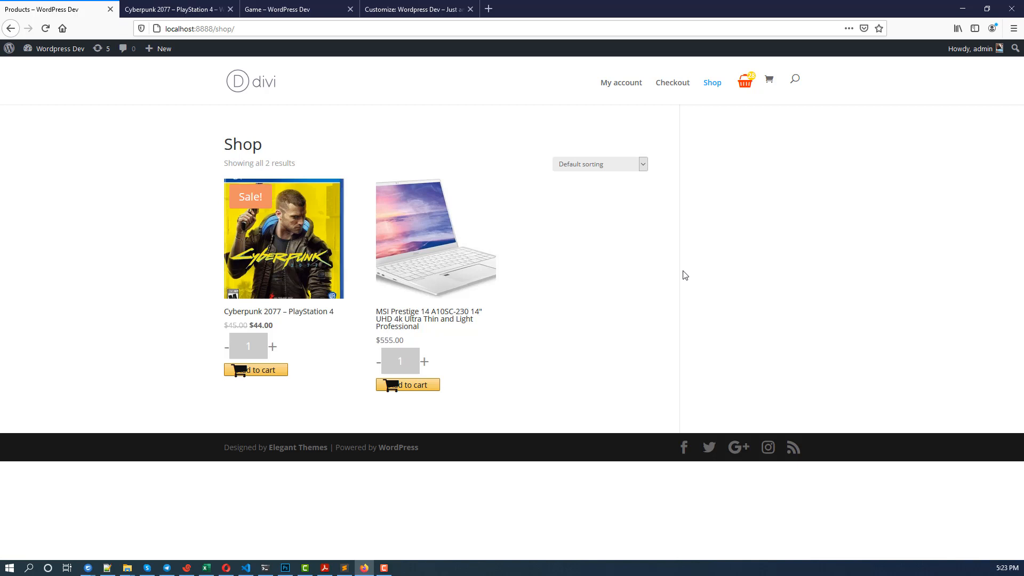